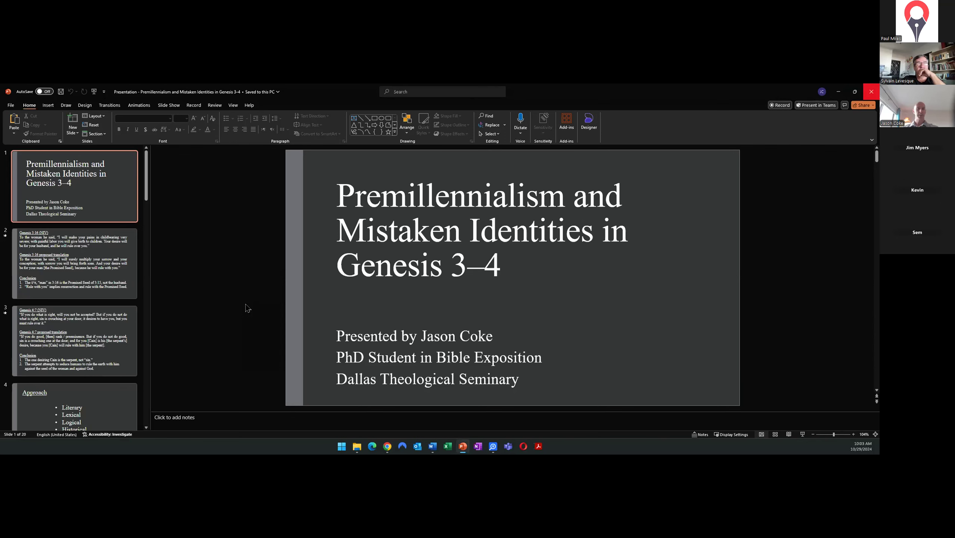
Step: Select slide 2, comparing the NIV of Genesis 3:16 with the proposed translation
click(75, 263)
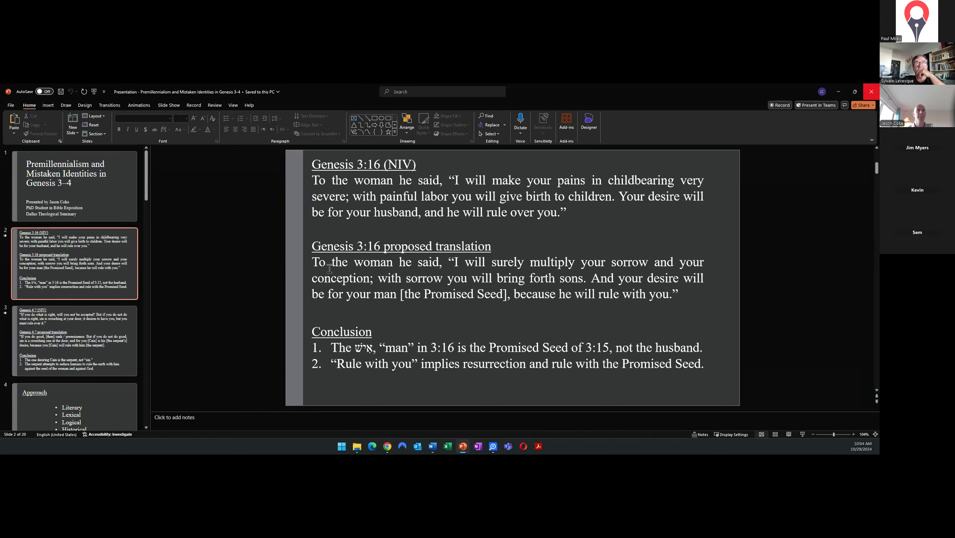
mouse_move(345, 213)
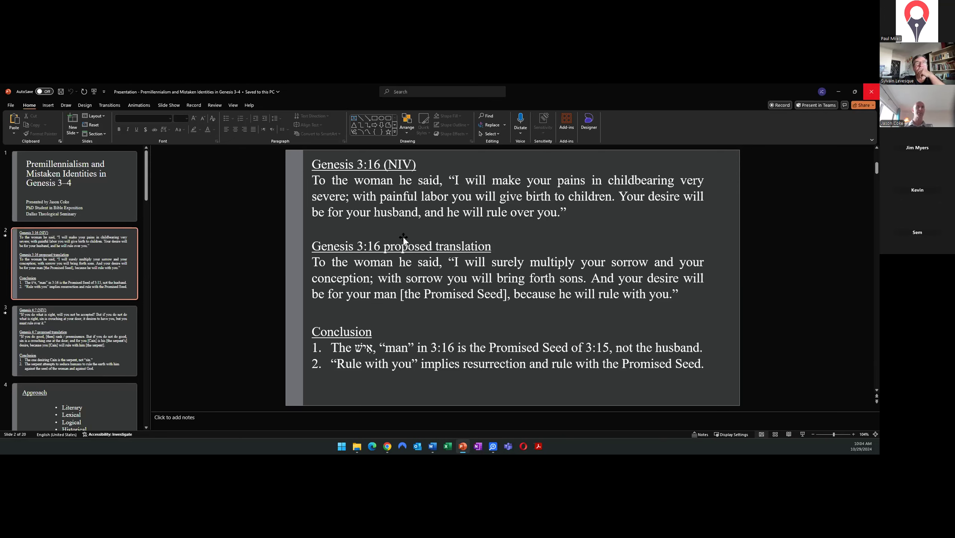
mouse_move(368, 265)
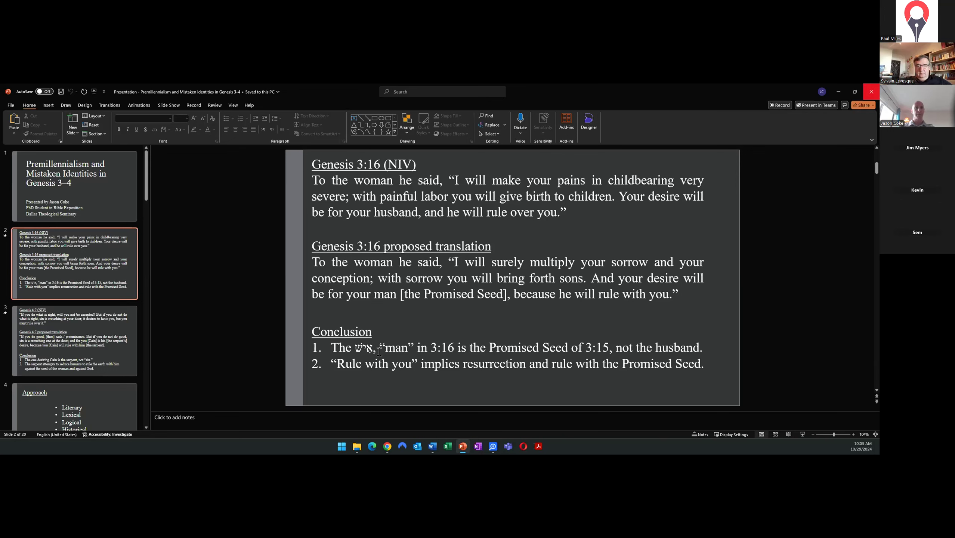
mouse_move(375, 352)
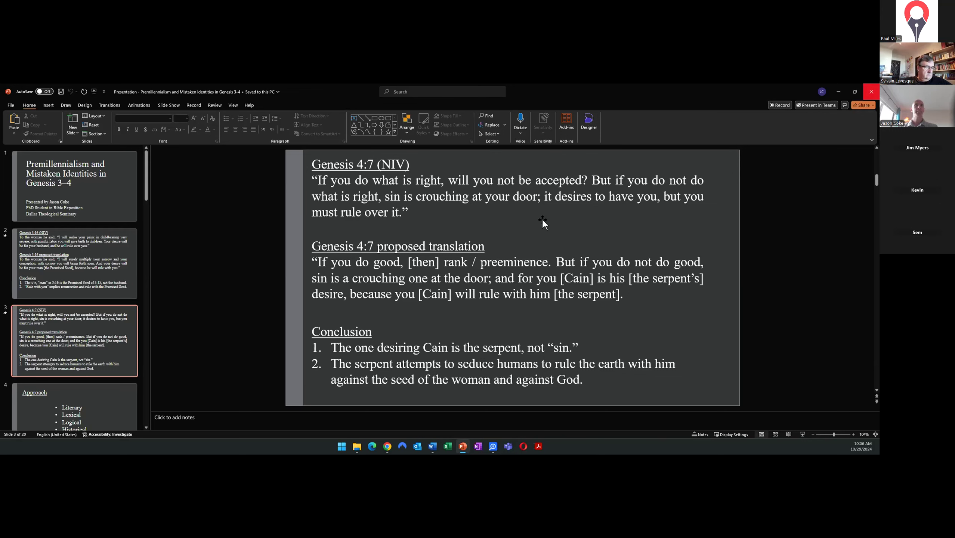
Step: Enter and then leave the Genesis 4:7 NIV text box on slide 3
double_click(571, 197)
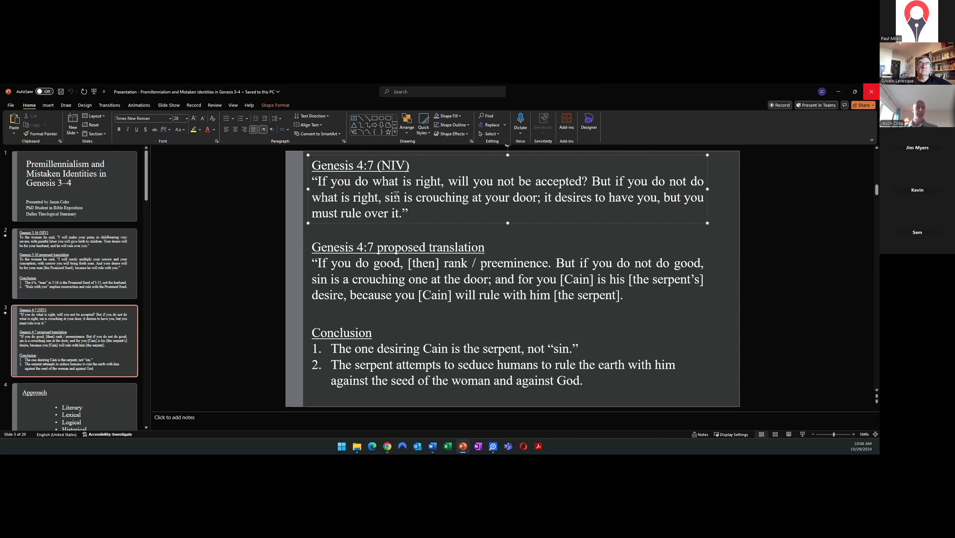
click(292, 268)
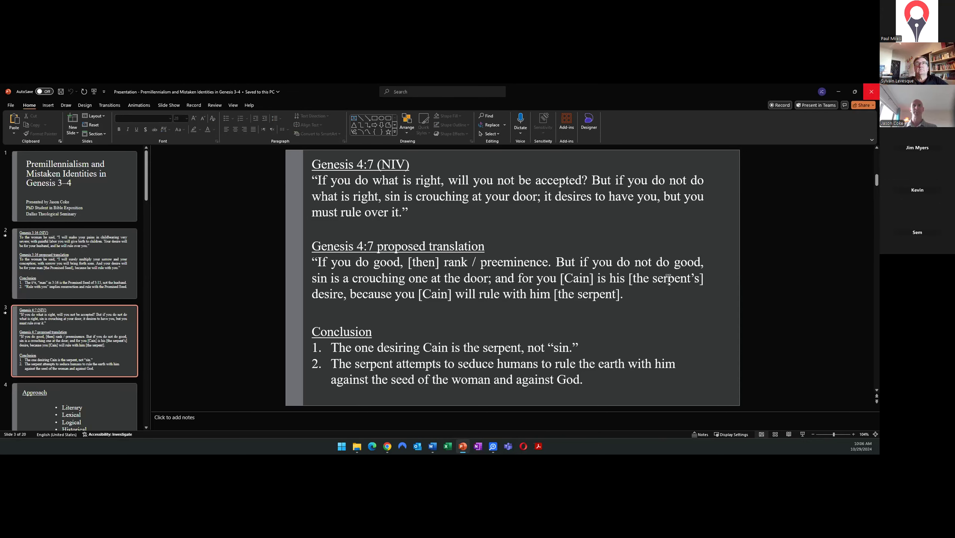
mouse_move(349, 291)
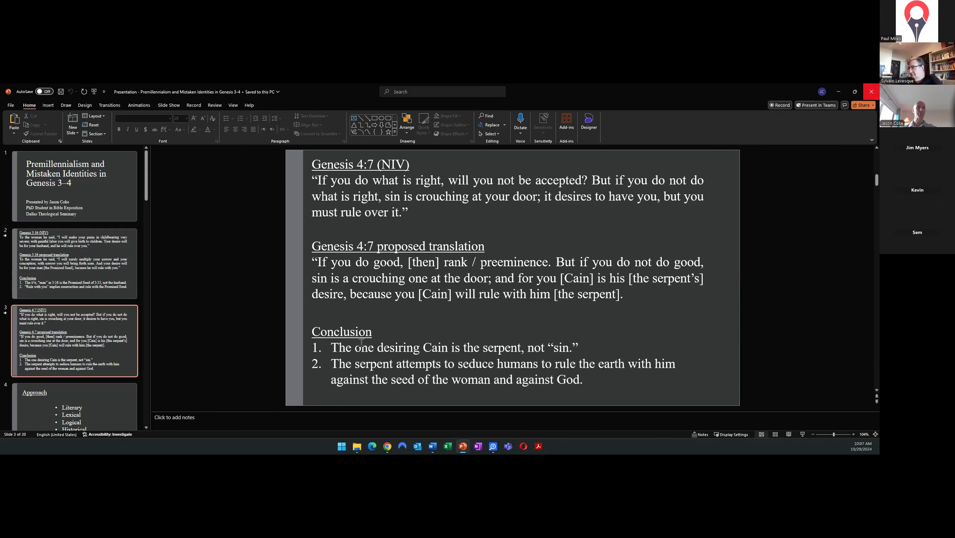
mouse_move(255, 334)
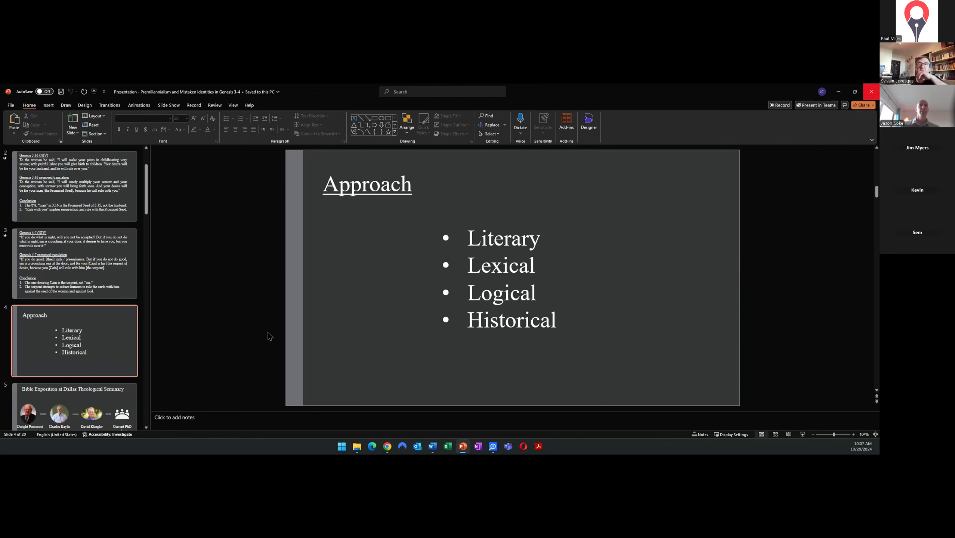
mouse_move(238, 353)
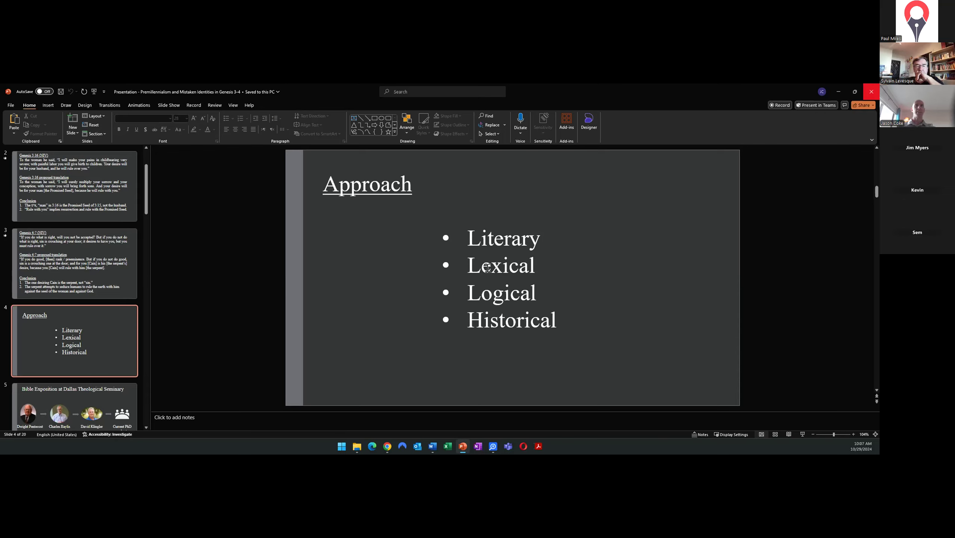
mouse_move(561, 270)
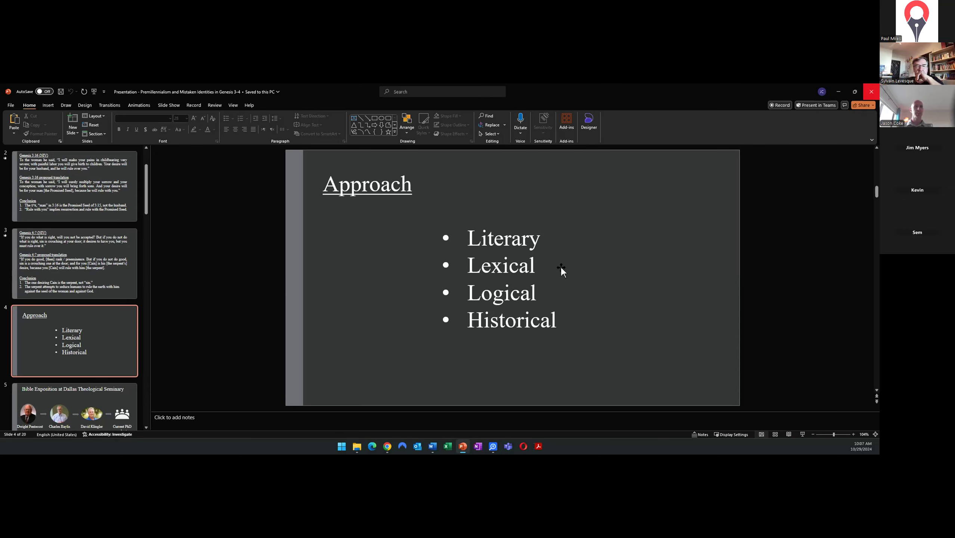
mouse_move(544, 287)
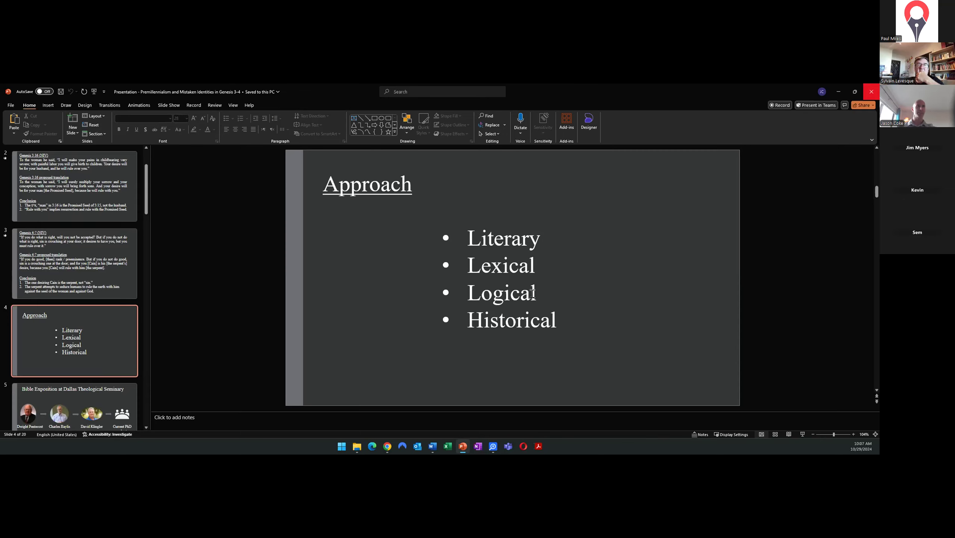
mouse_move(510, 355)
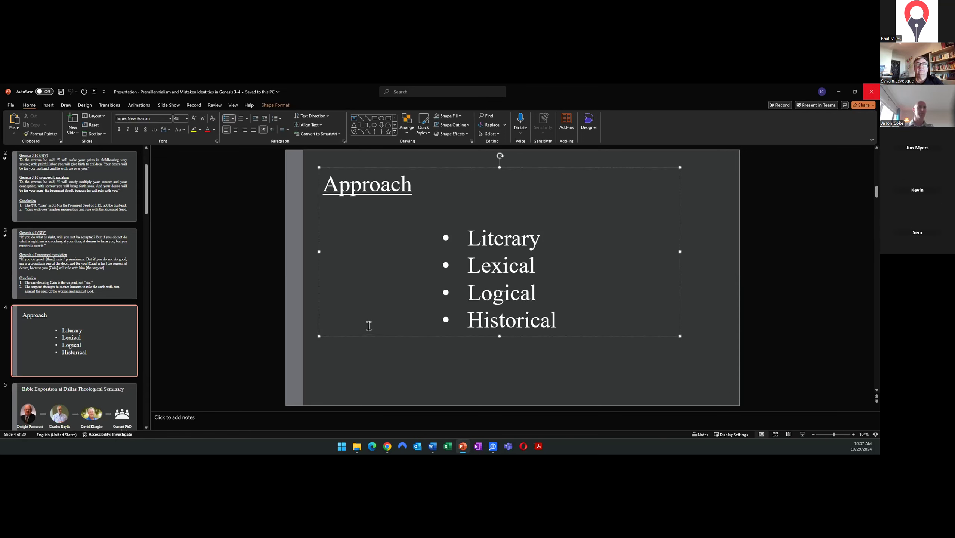
Step: Select the Approach slide thumbnail (Literary, Lexical, Logical, Historical)
click(76, 340)
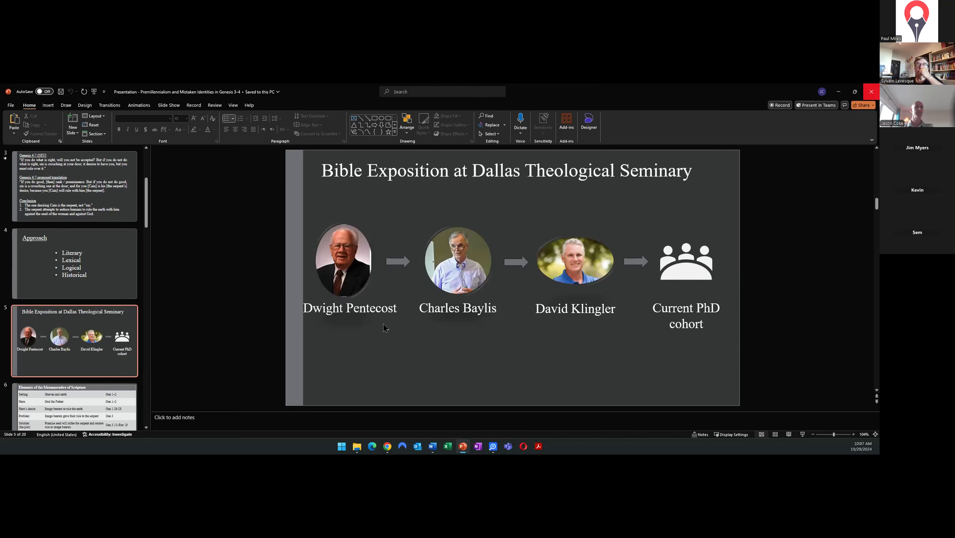
mouse_move(374, 333)
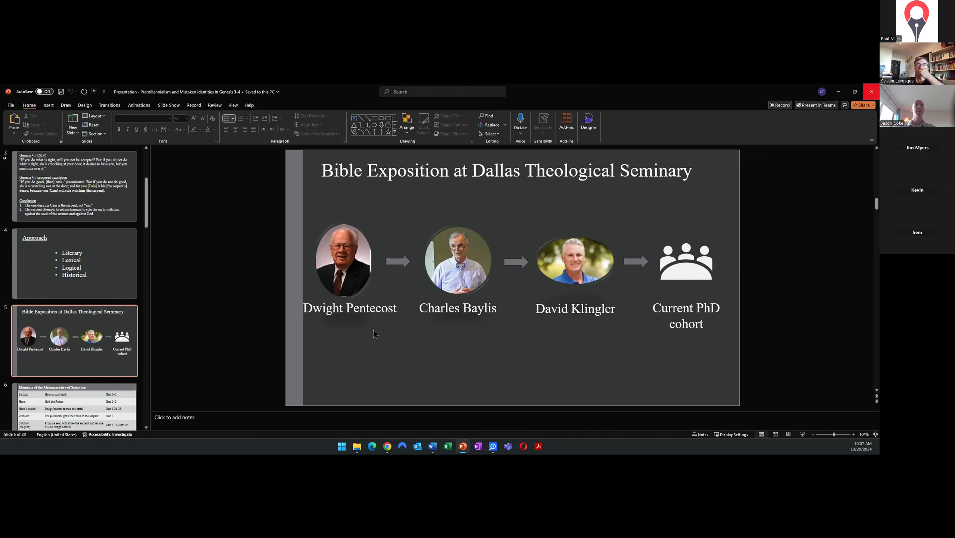
mouse_move(413, 312)
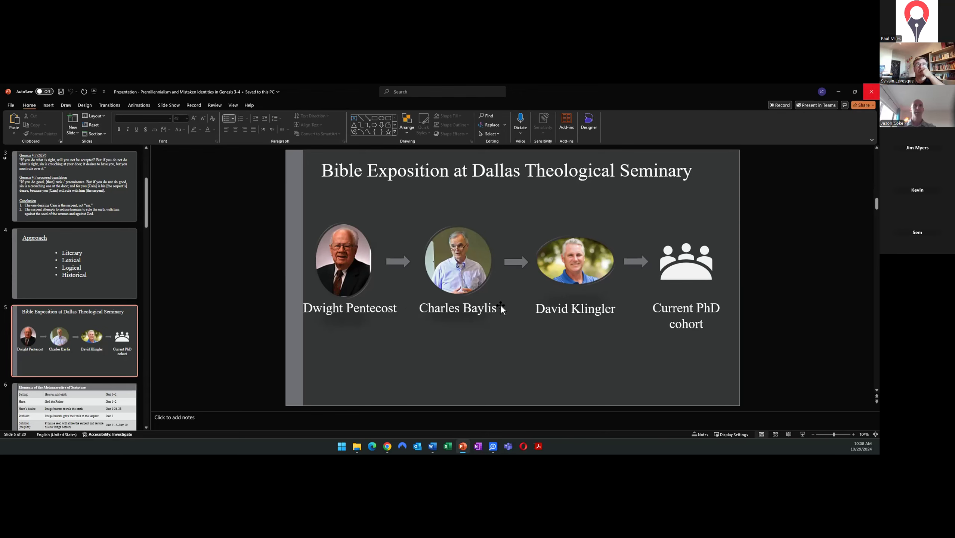
mouse_move(517, 306)
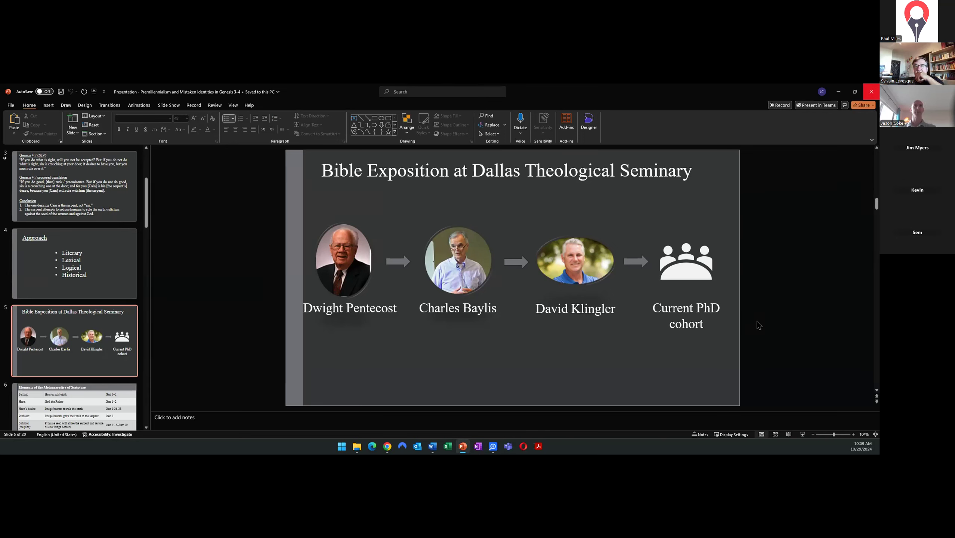
mouse_move(765, 325)
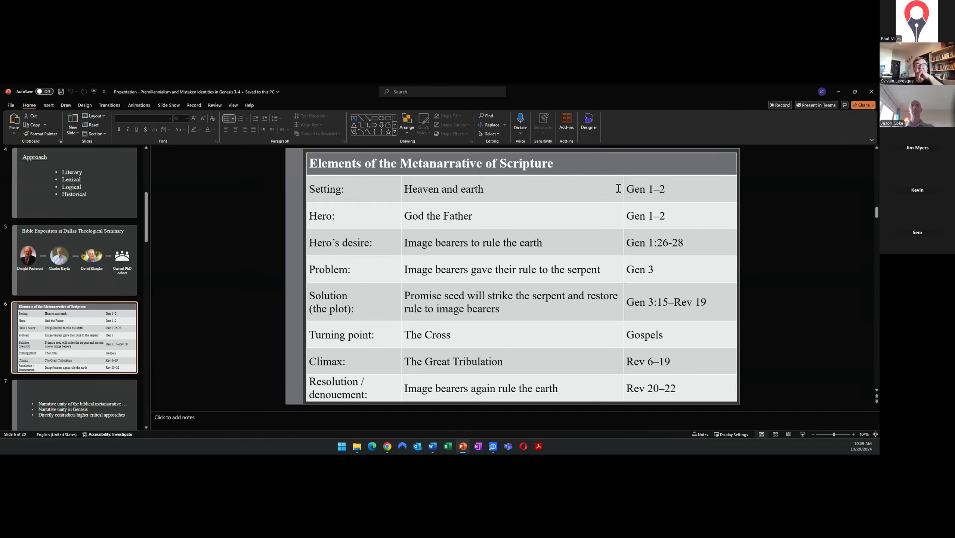
mouse_move(532, 188)
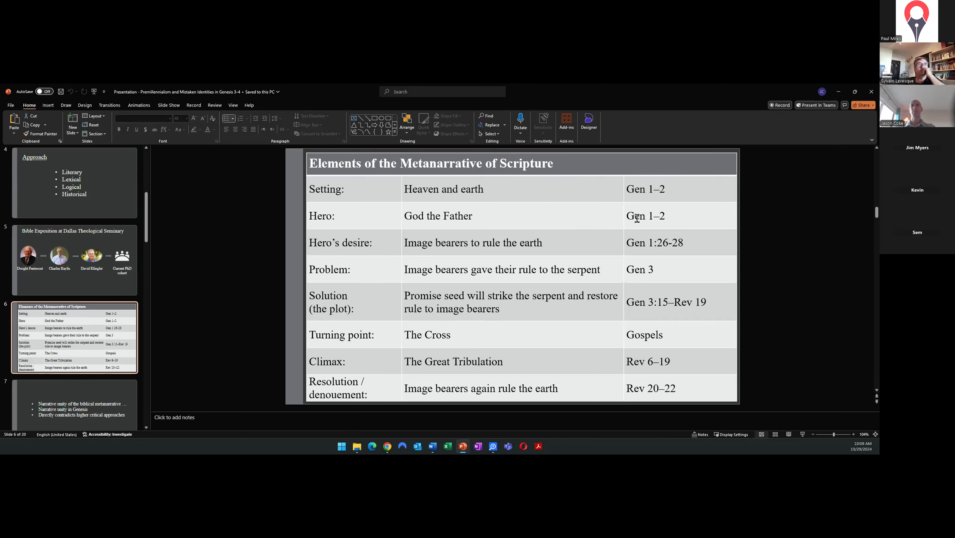
mouse_move(537, 217)
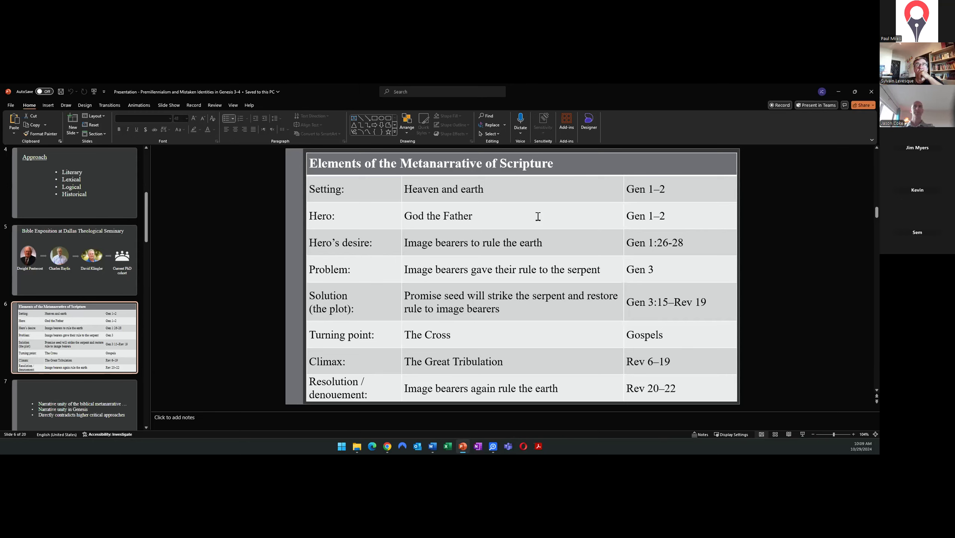
mouse_move(629, 240)
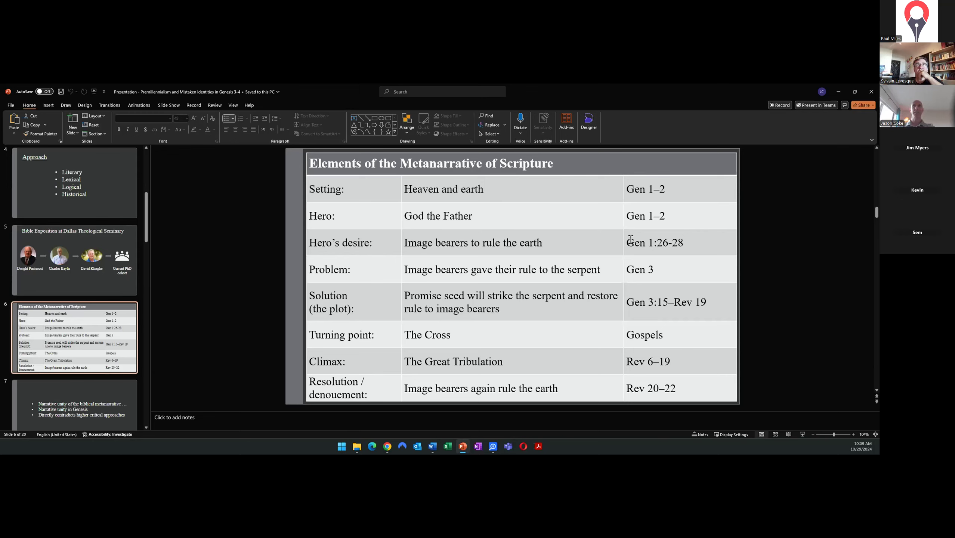
mouse_move(605, 242)
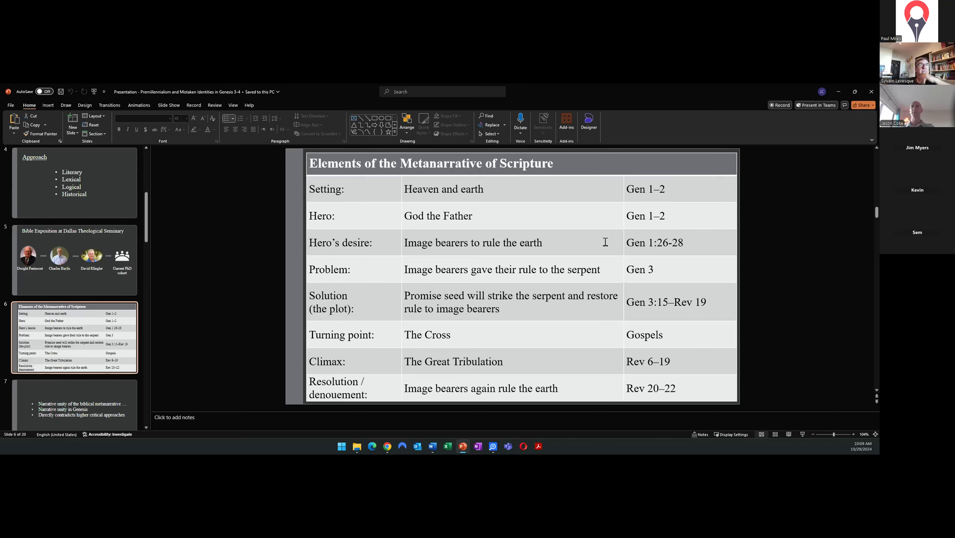
double_click(653, 243)
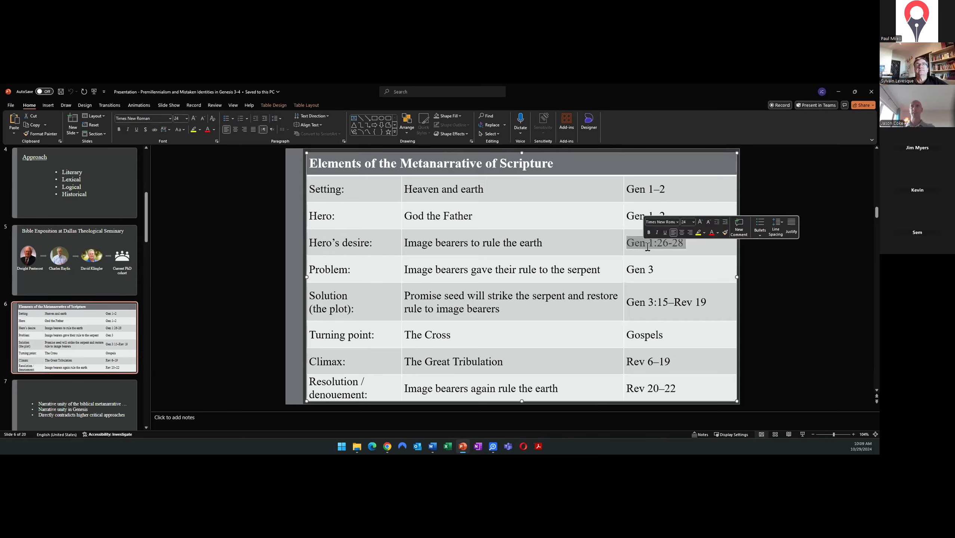
click(654, 242)
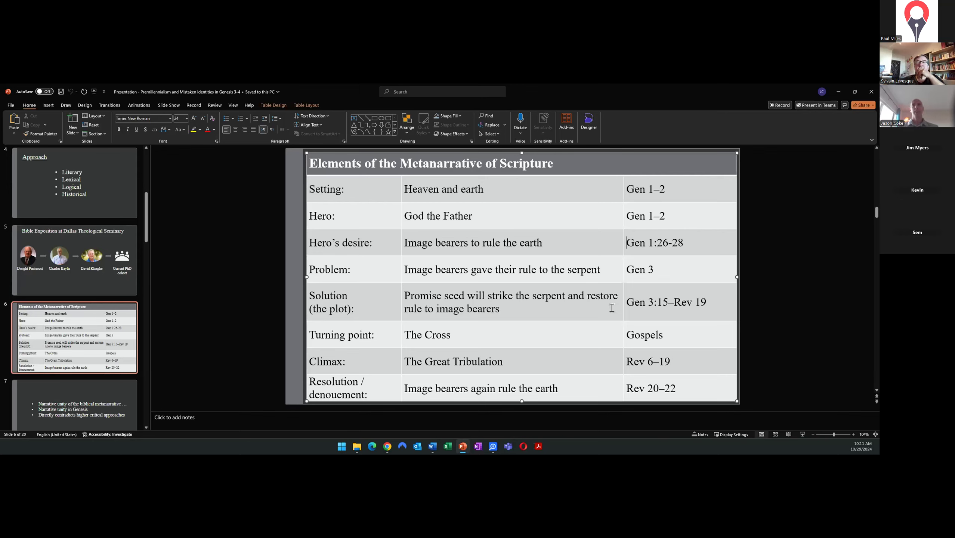
mouse_move(360, 338)
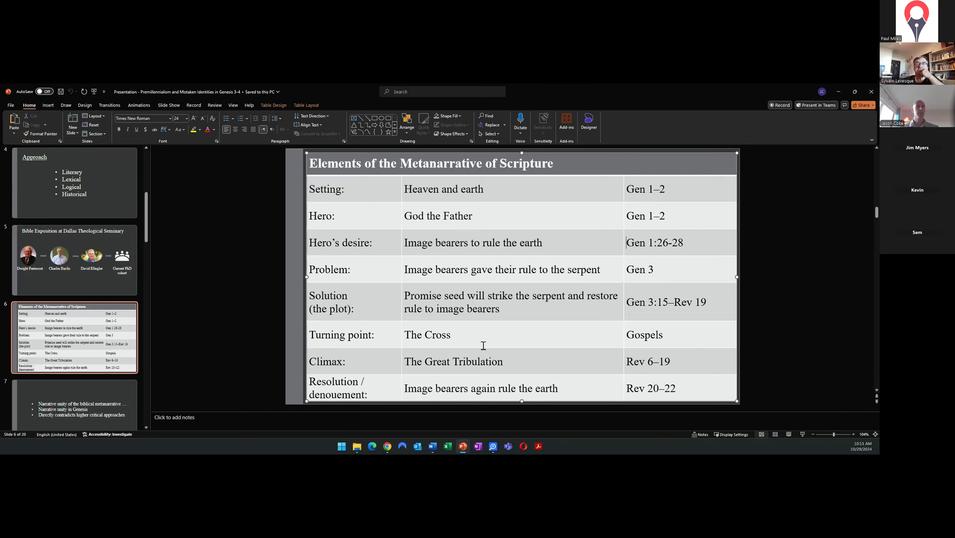
mouse_move(770, 423)
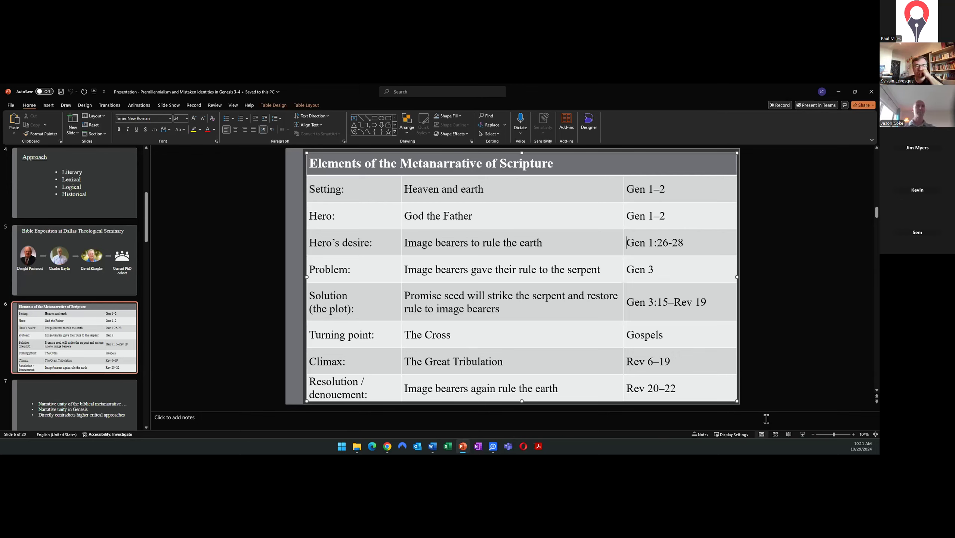
mouse_move(604, 428)
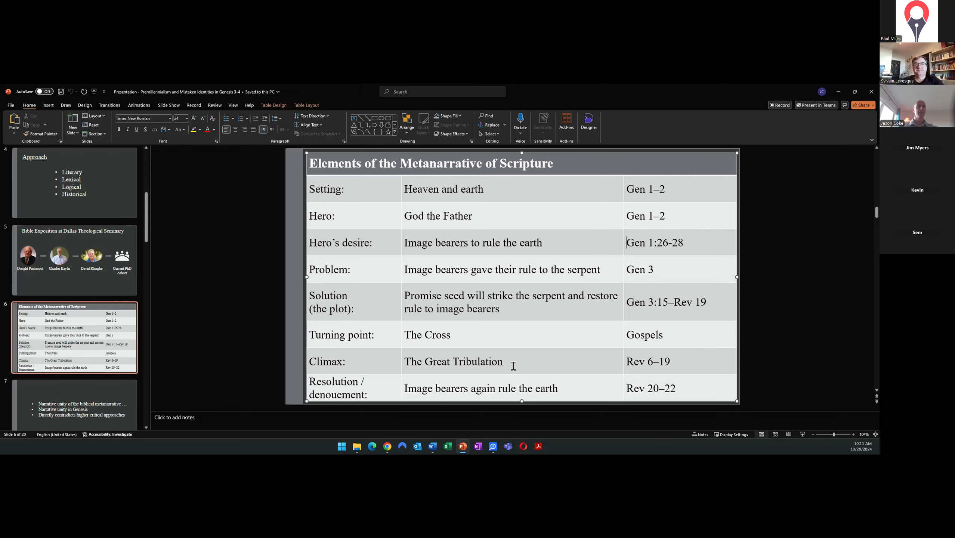
mouse_move(529, 364)
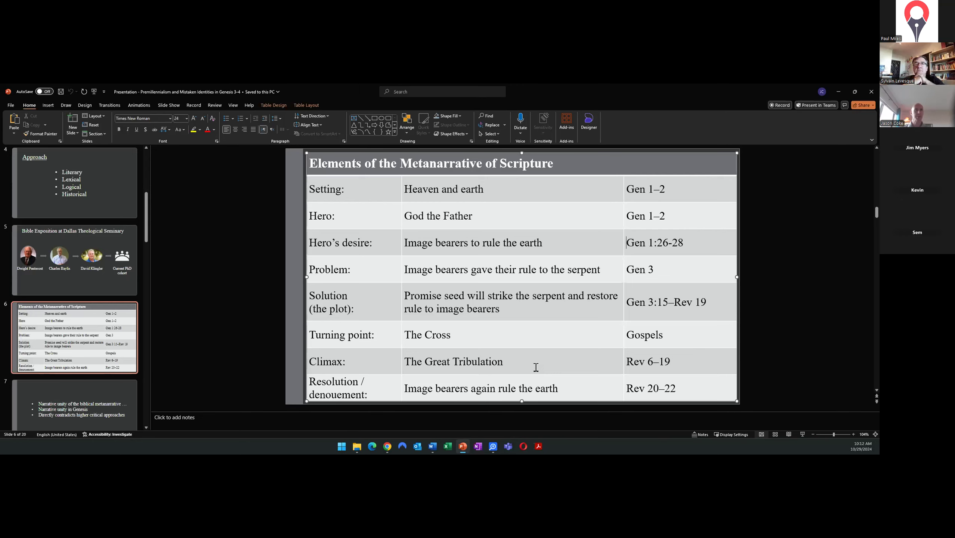
mouse_move(271, 340)
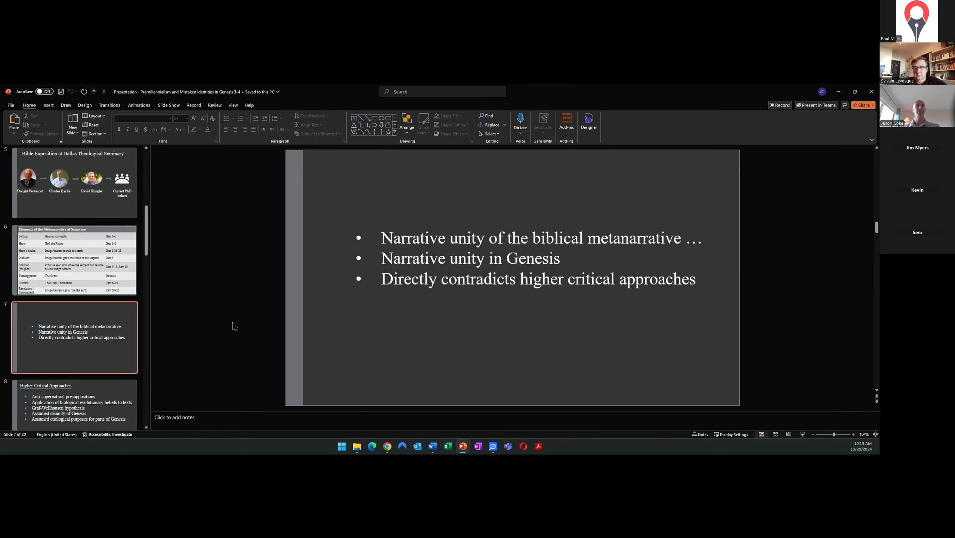
mouse_move(305, 346)
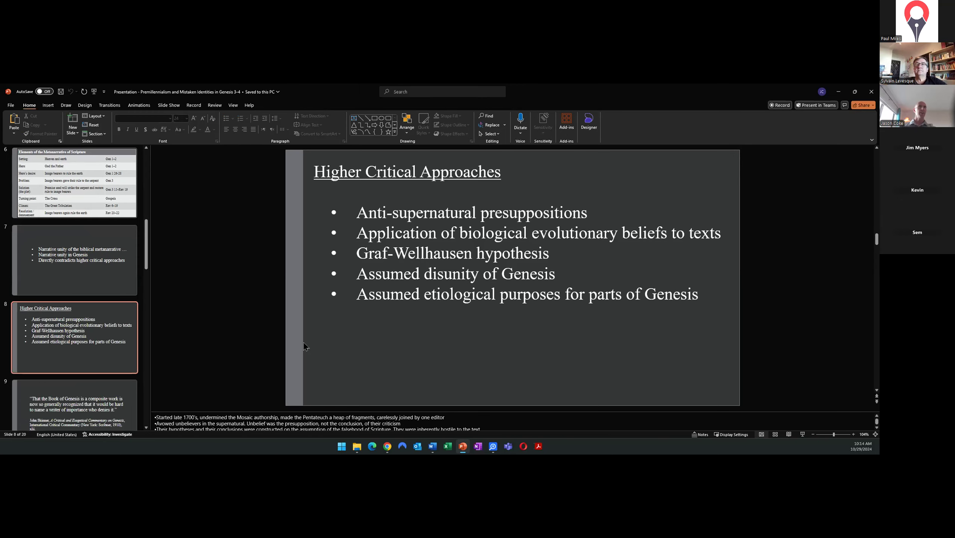
mouse_move(331, 340)
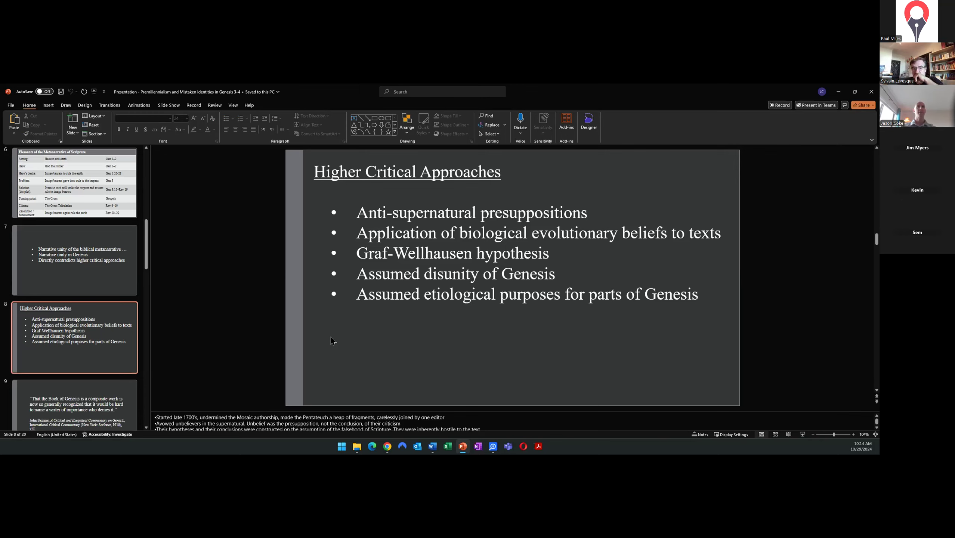
mouse_move(356, 348)
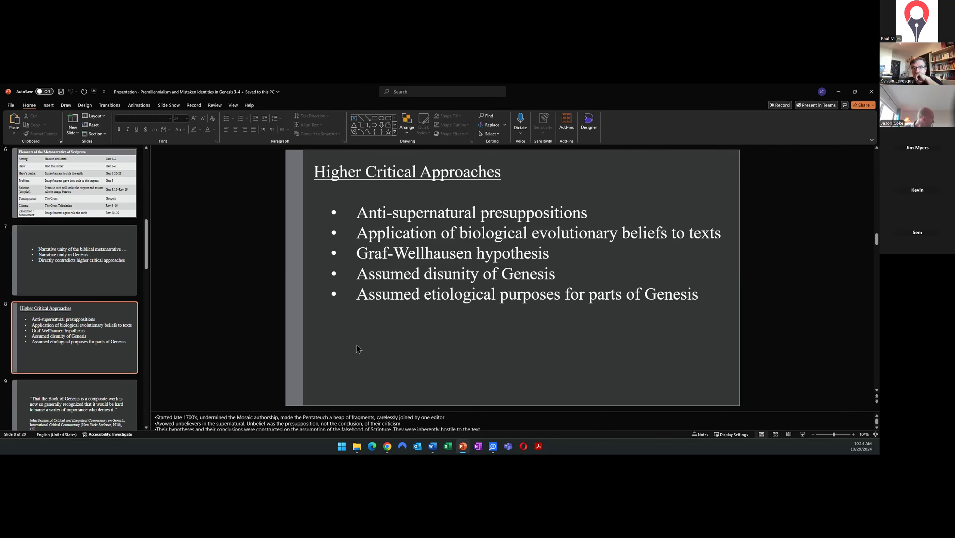
mouse_move(388, 316)
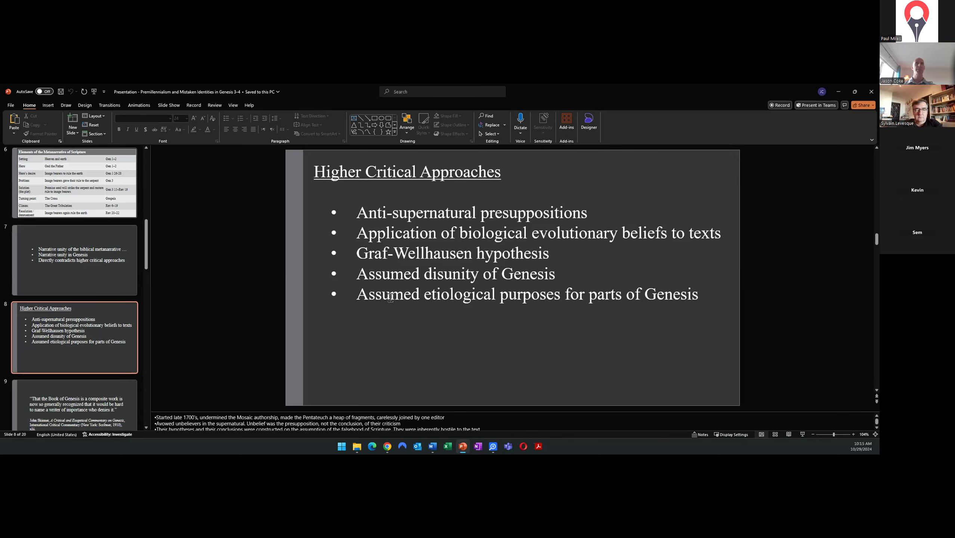
mouse_move(413, 304)
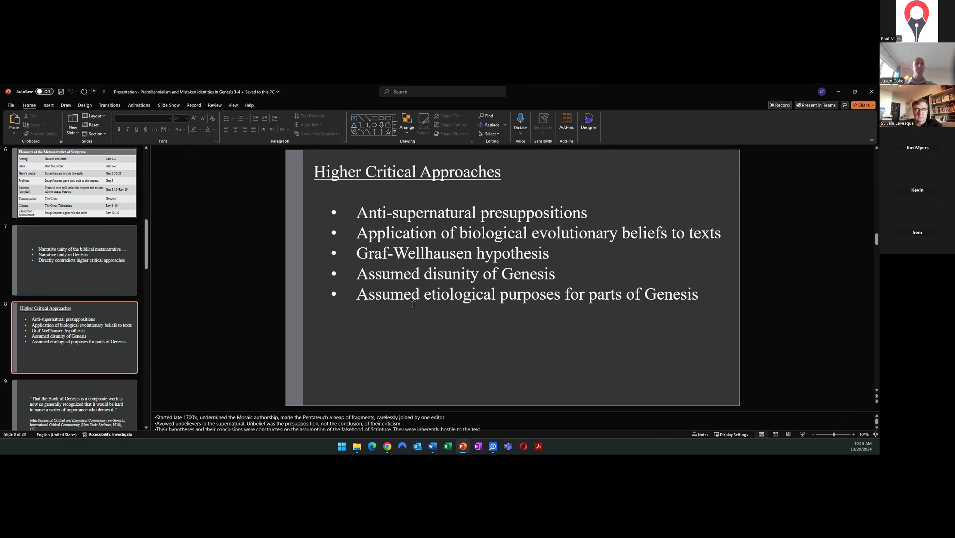
mouse_move(422, 305)
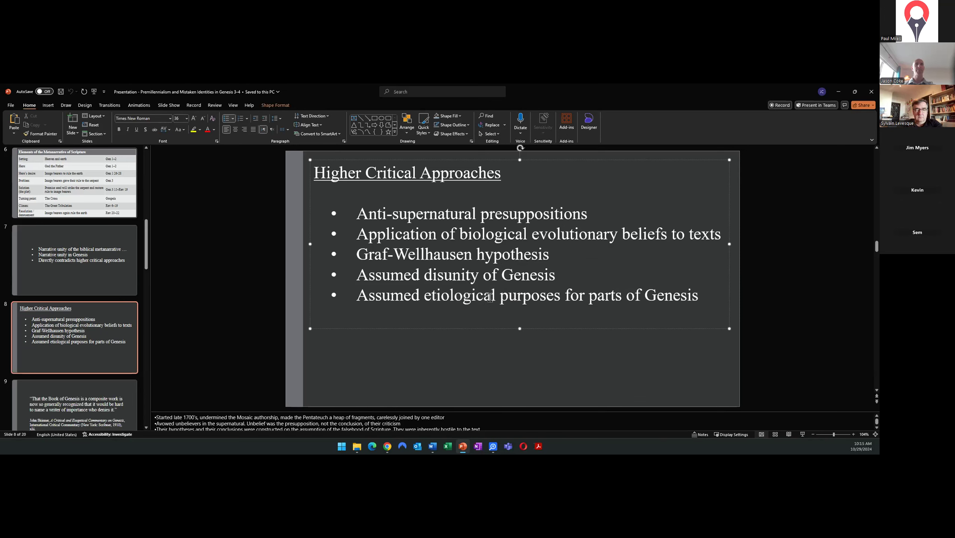
click(487, 373)
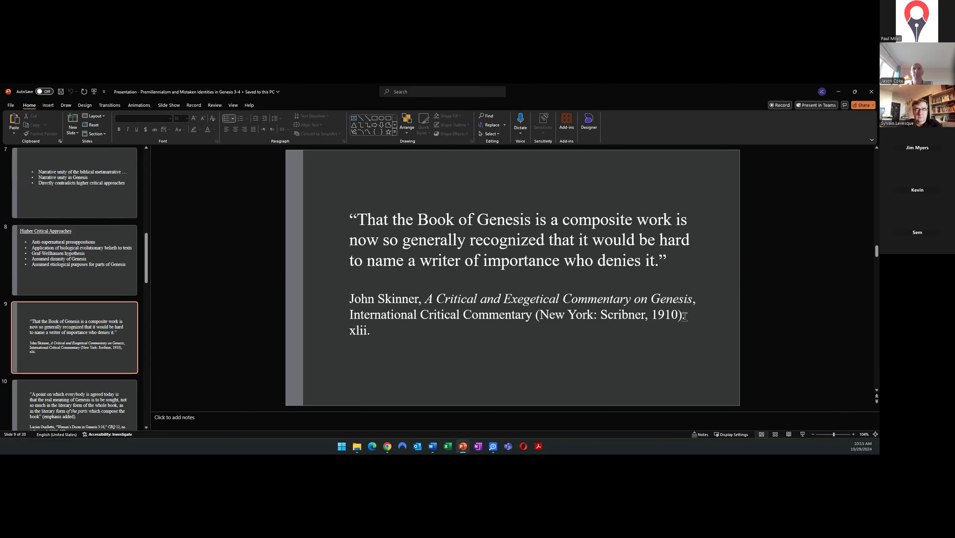
mouse_move(486, 260)
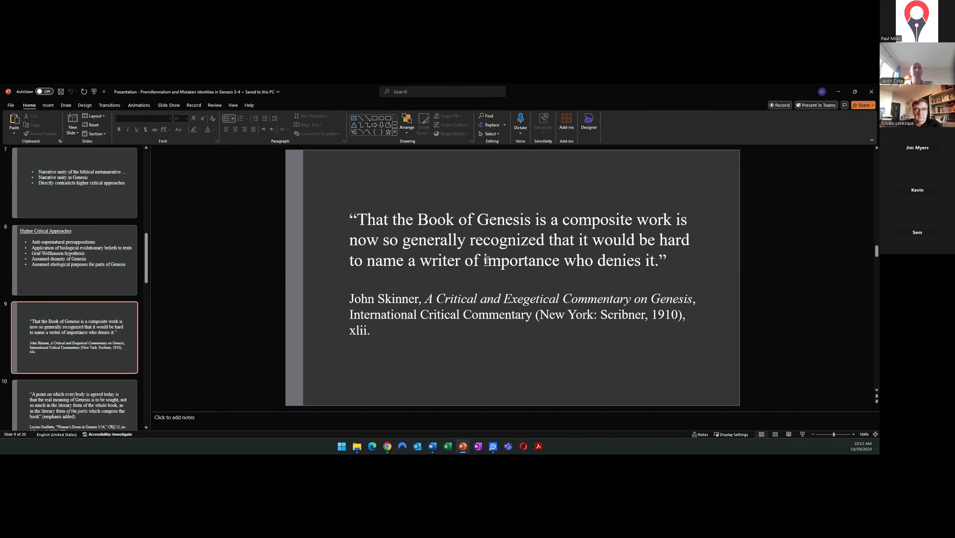
mouse_move(317, 225)
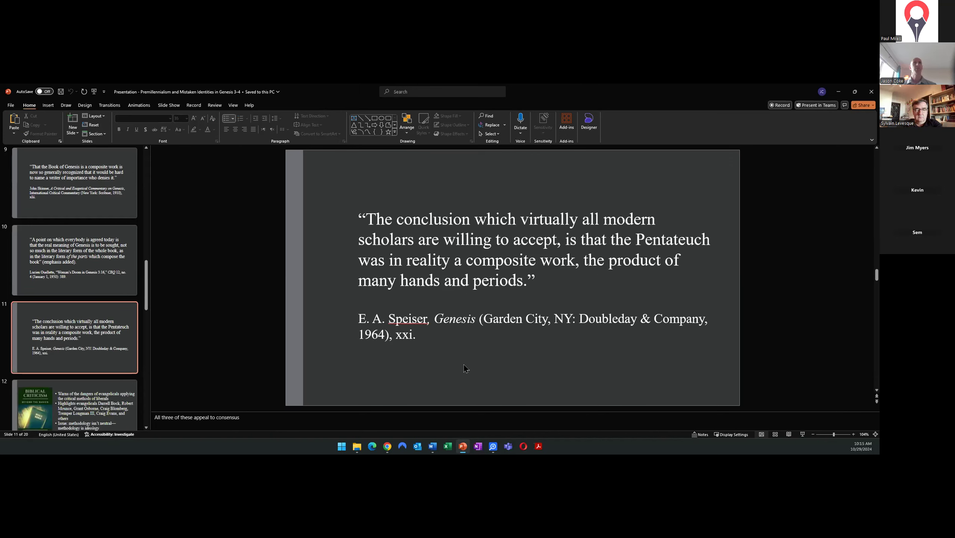
mouse_move(458, 339)
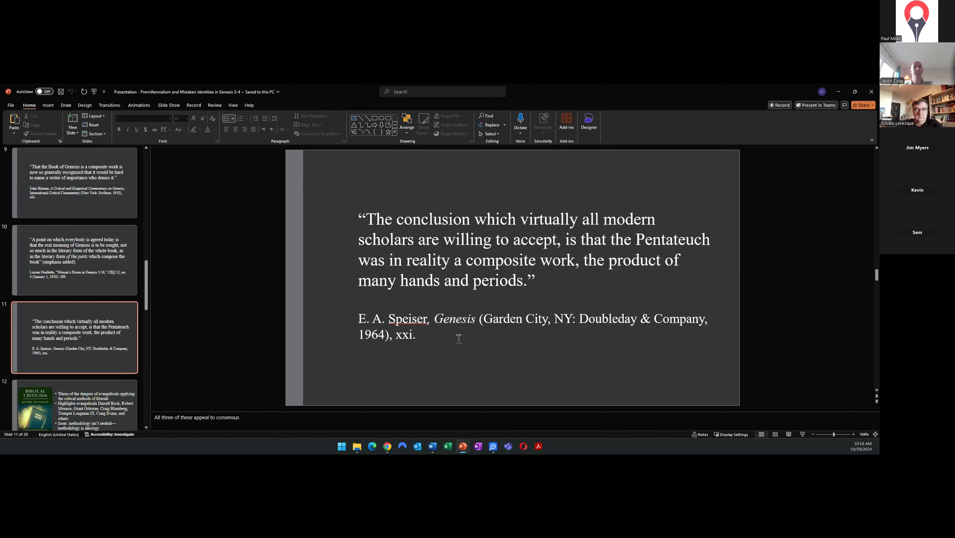
mouse_move(365, 230)
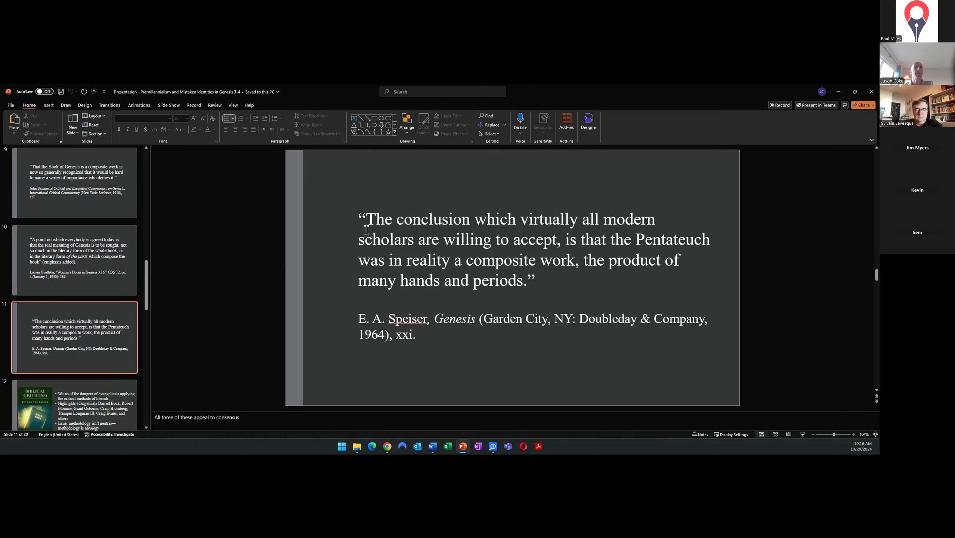
mouse_move(310, 242)
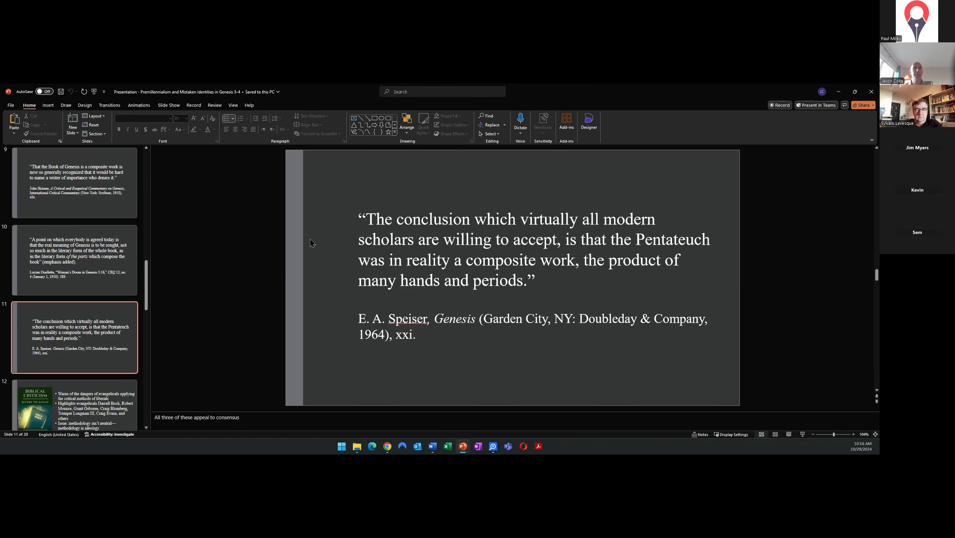
mouse_move(305, 251)
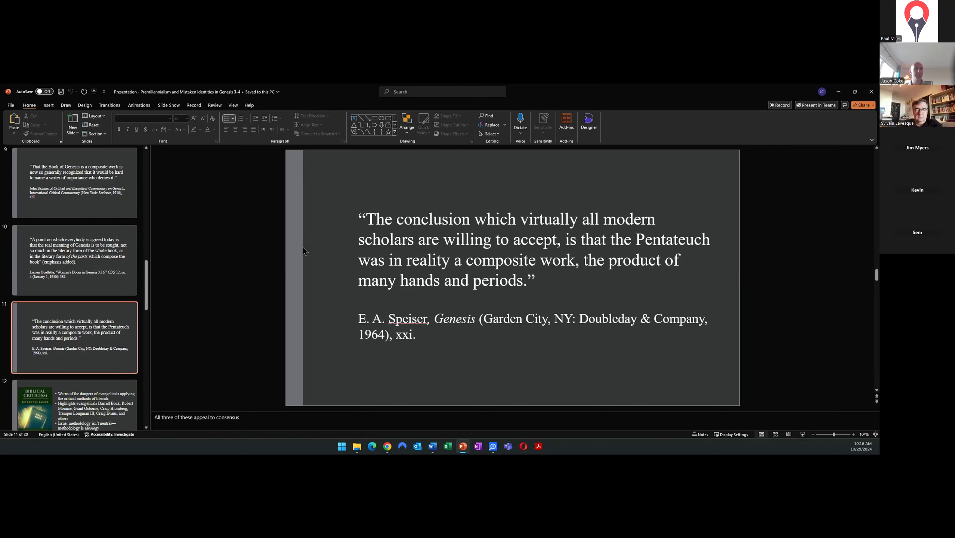
mouse_move(261, 292)
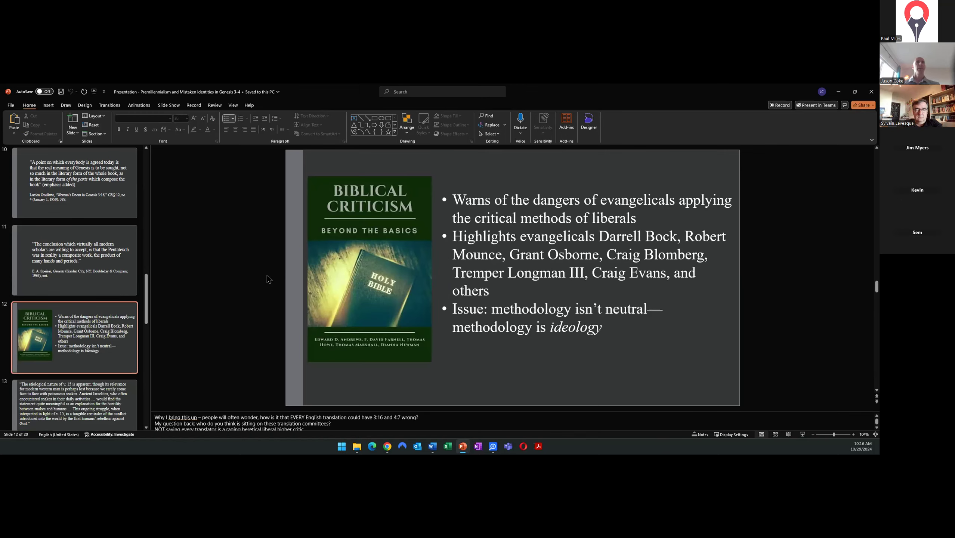
mouse_move(415, 290)
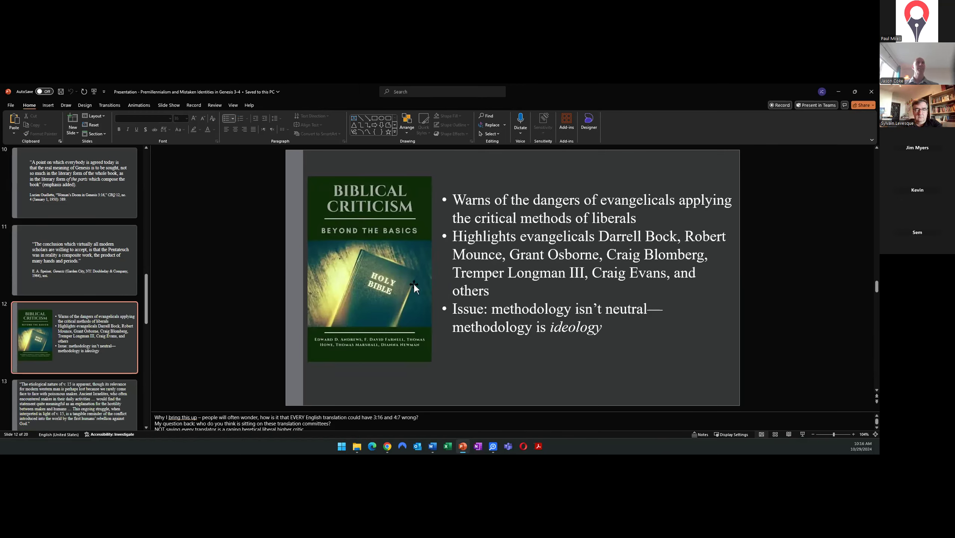
mouse_move(409, 315)
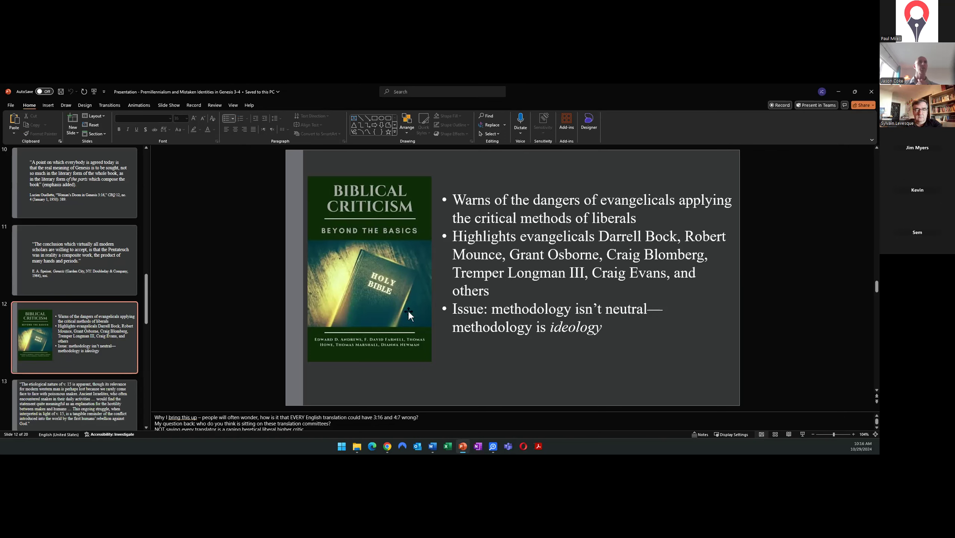
mouse_move(464, 352)
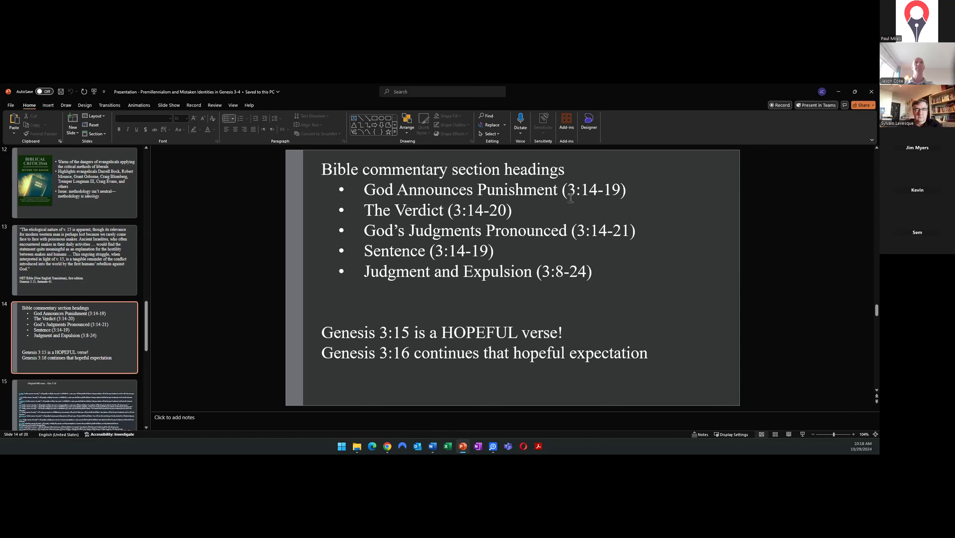
mouse_move(456, 232)
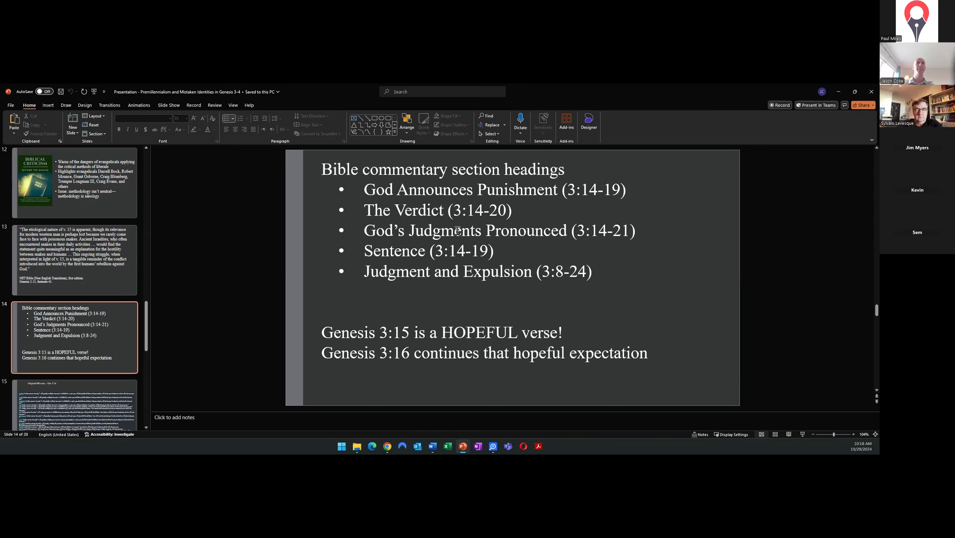
mouse_move(505, 267)
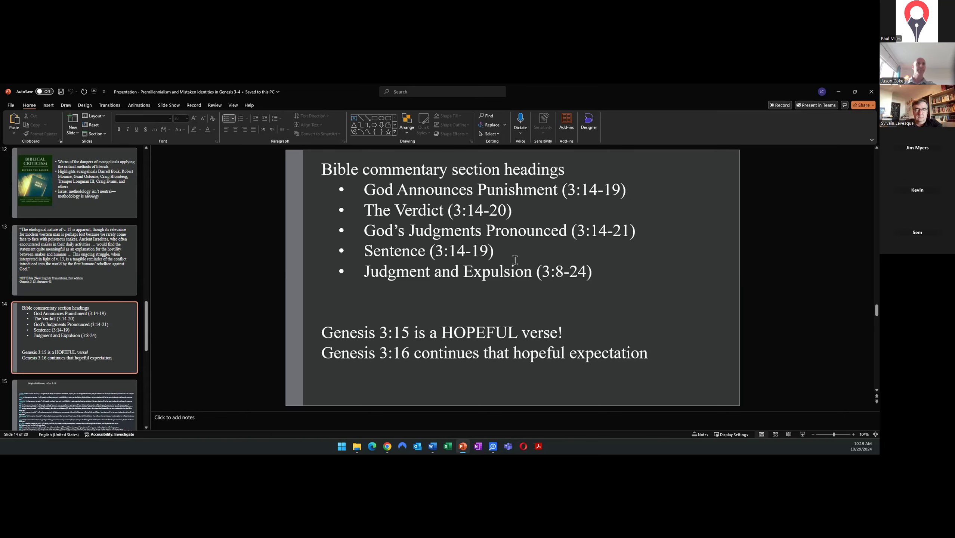
mouse_move(454, 356)
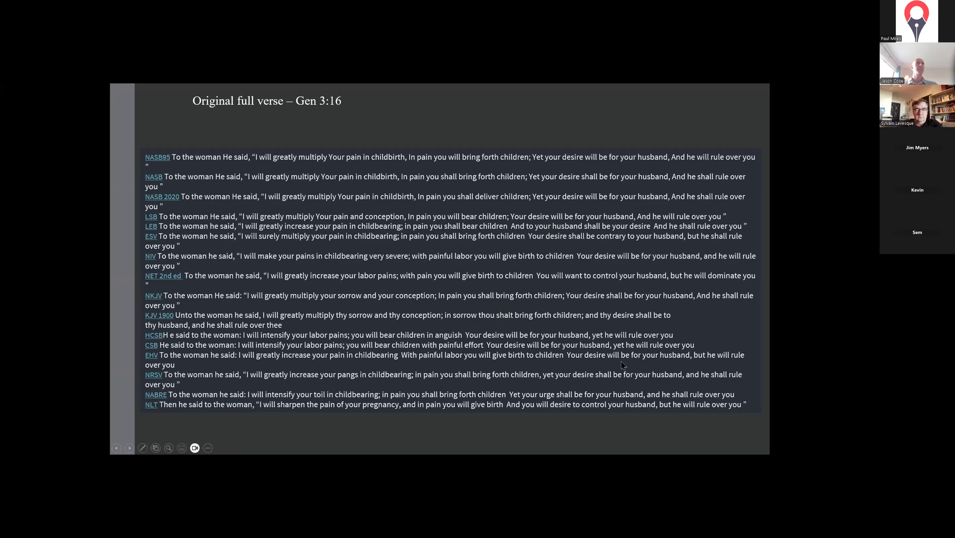
mouse_move(368, 174)
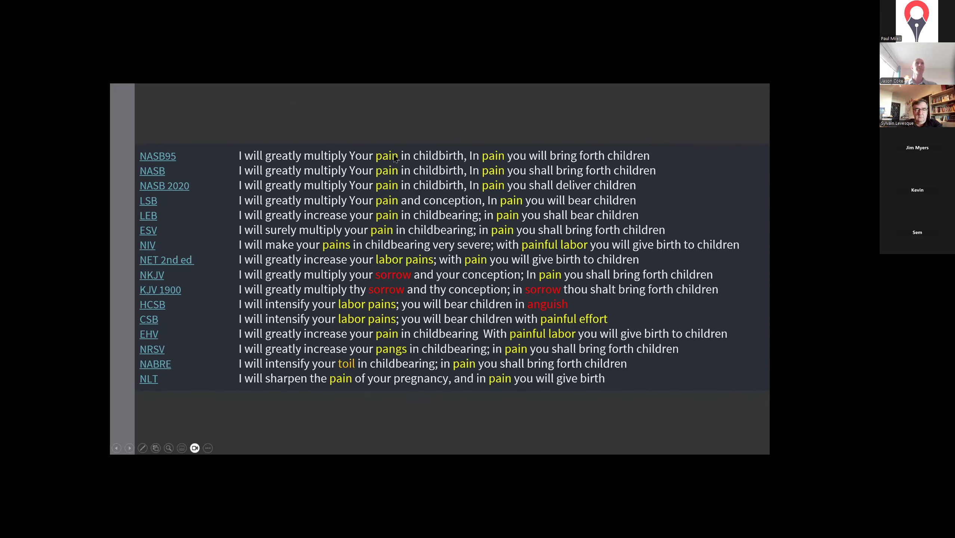
mouse_move(419, 262)
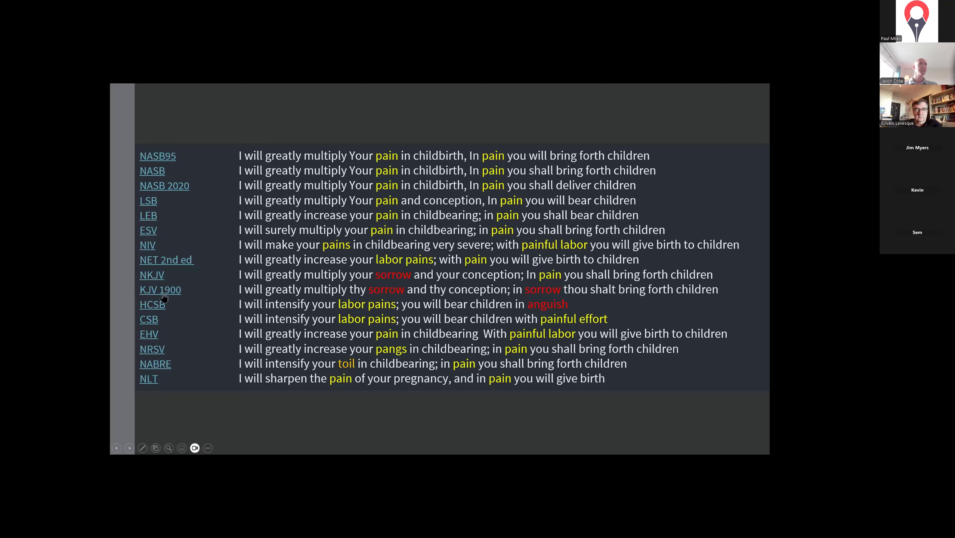
mouse_move(159, 289)
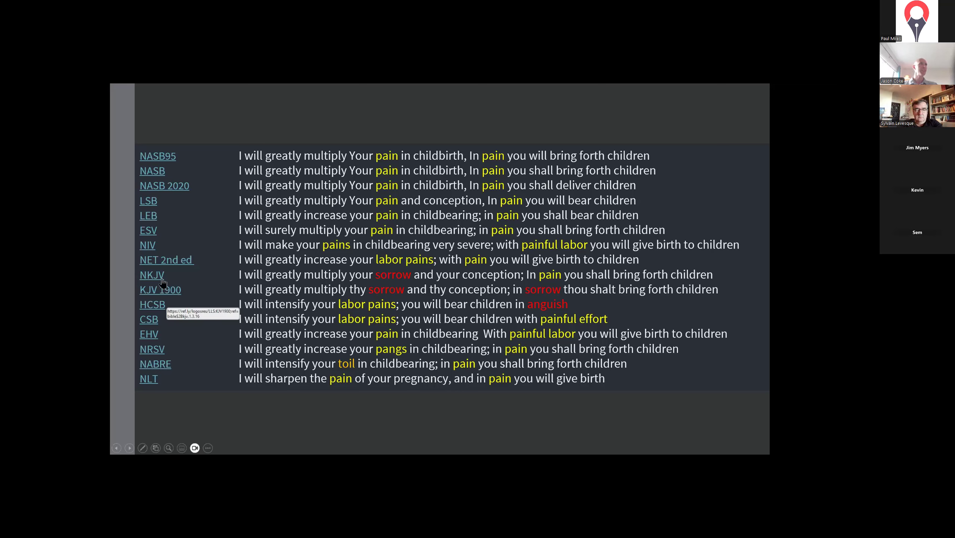
mouse_move(378, 295)
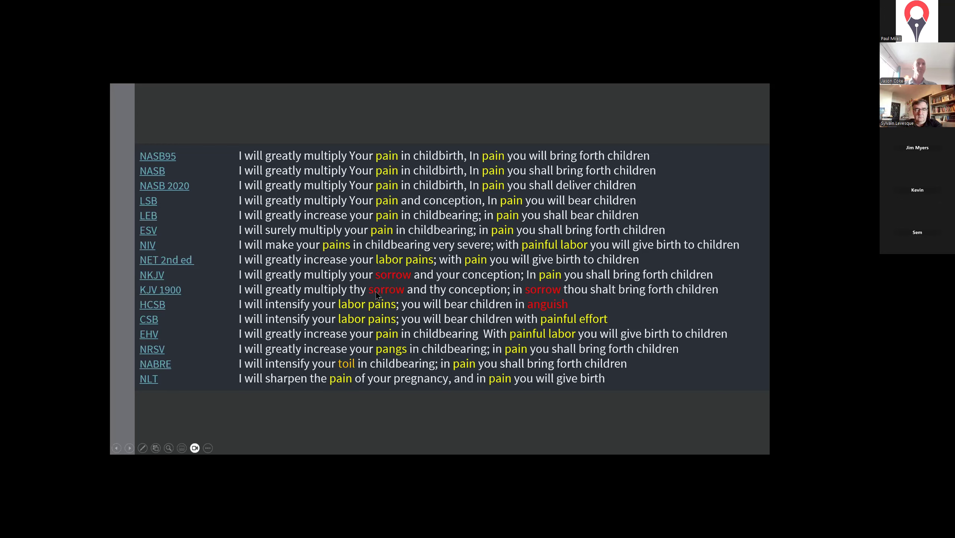
mouse_move(388, 293)
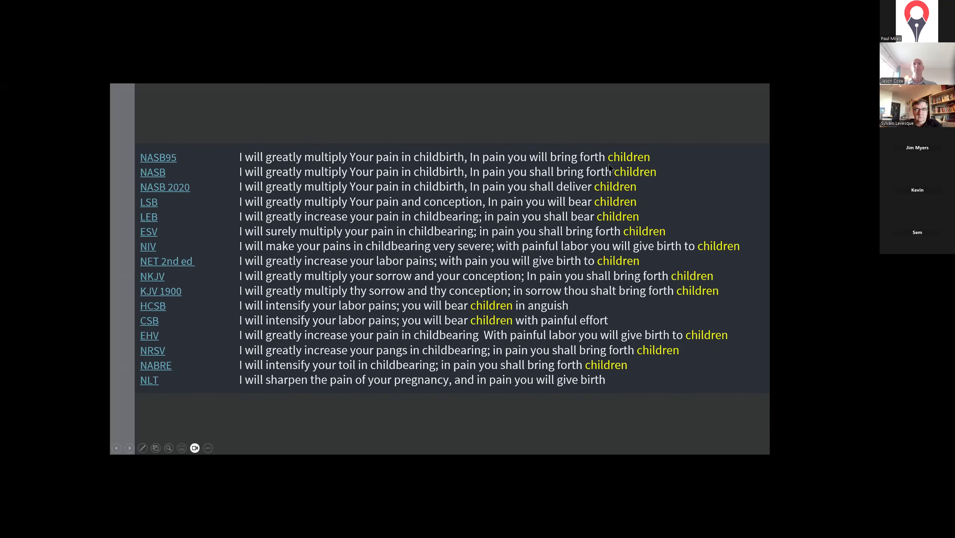
mouse_move(508, 286)
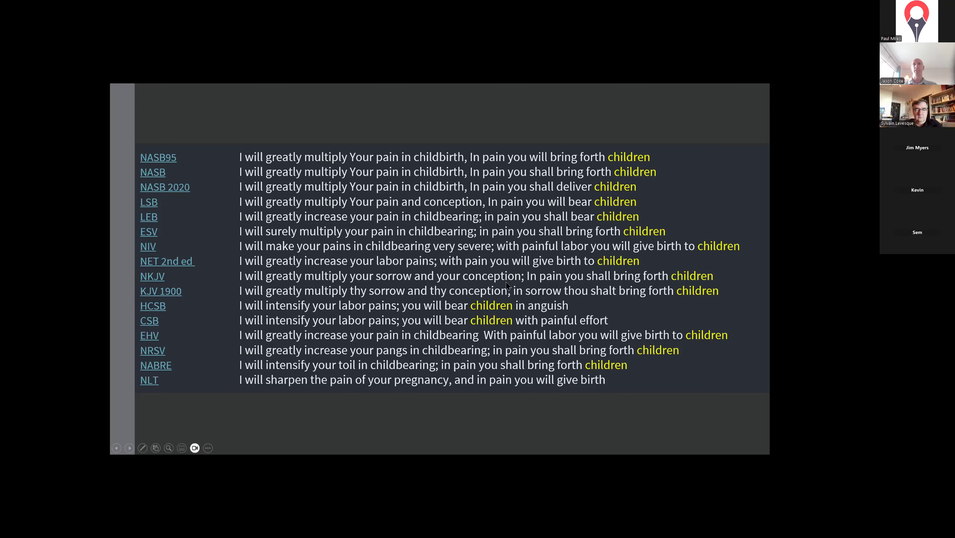
mouse_move(670, 304)
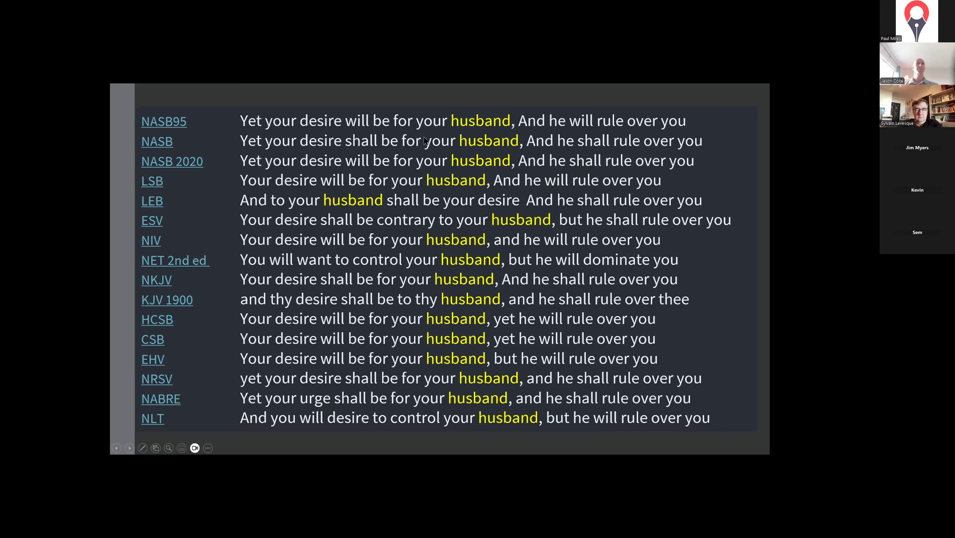
mouse_move(448, 143)
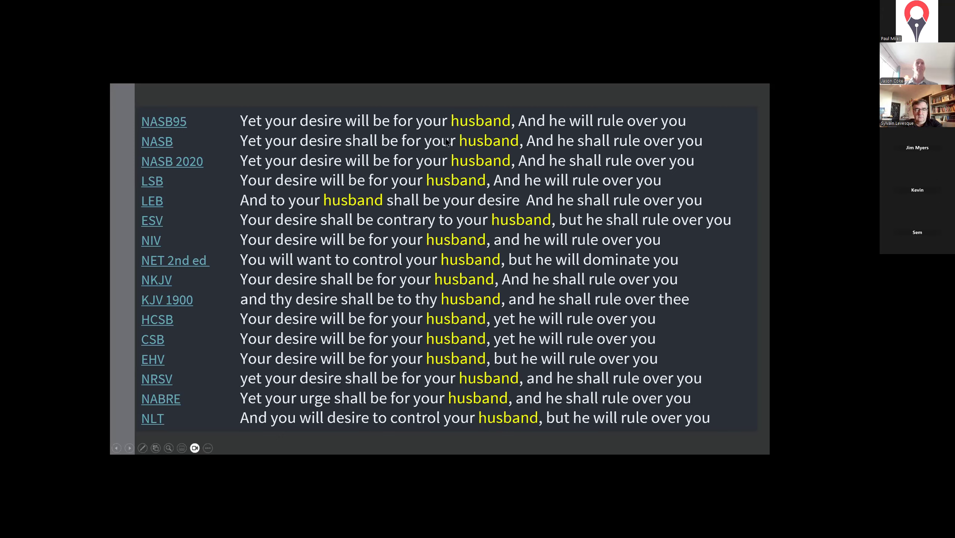
mouse_move(408, 145)
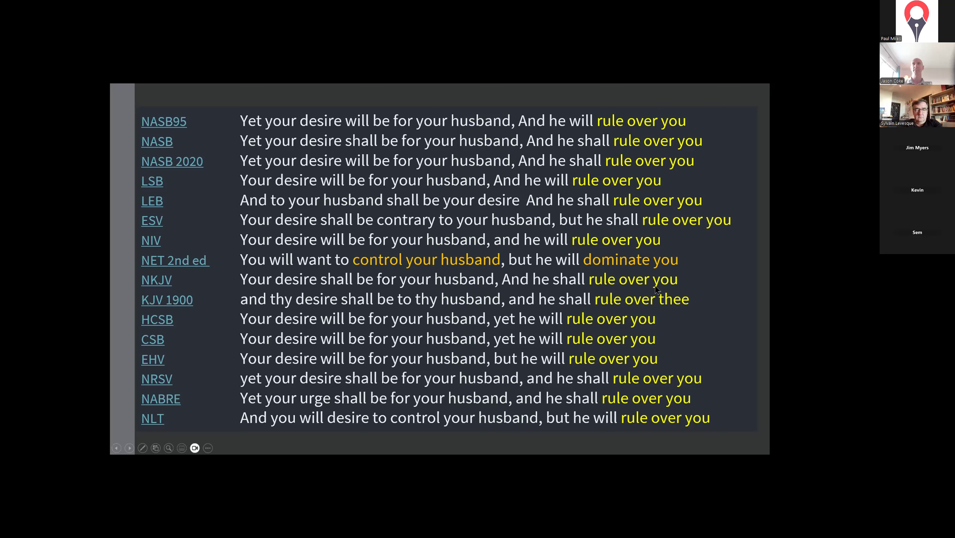
mouse_move(685, 278)
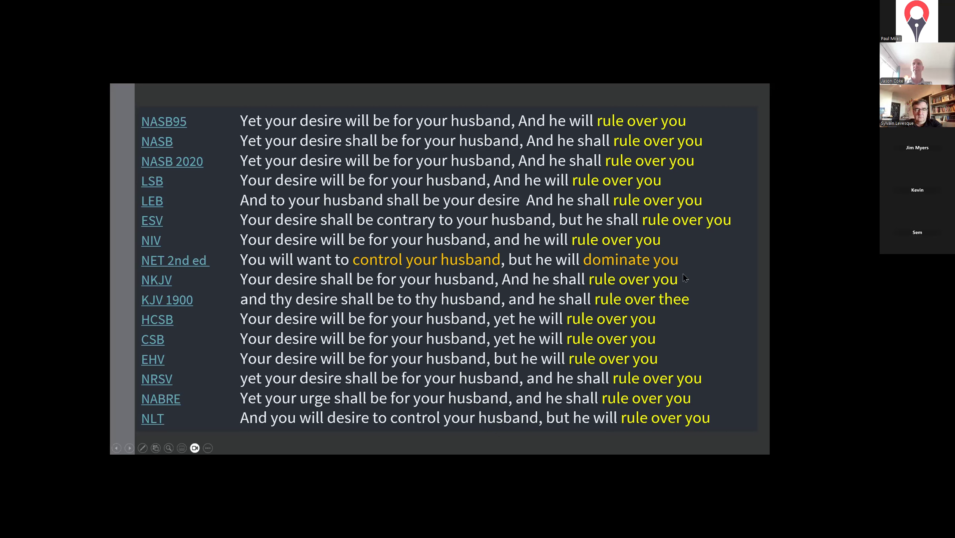
mouse_move(460, 228)
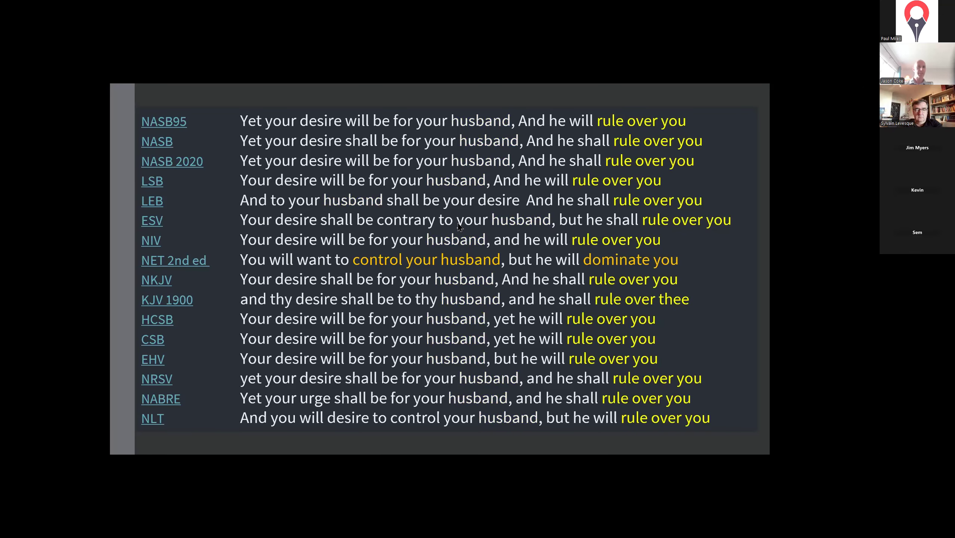
mouse_move(444, 237)
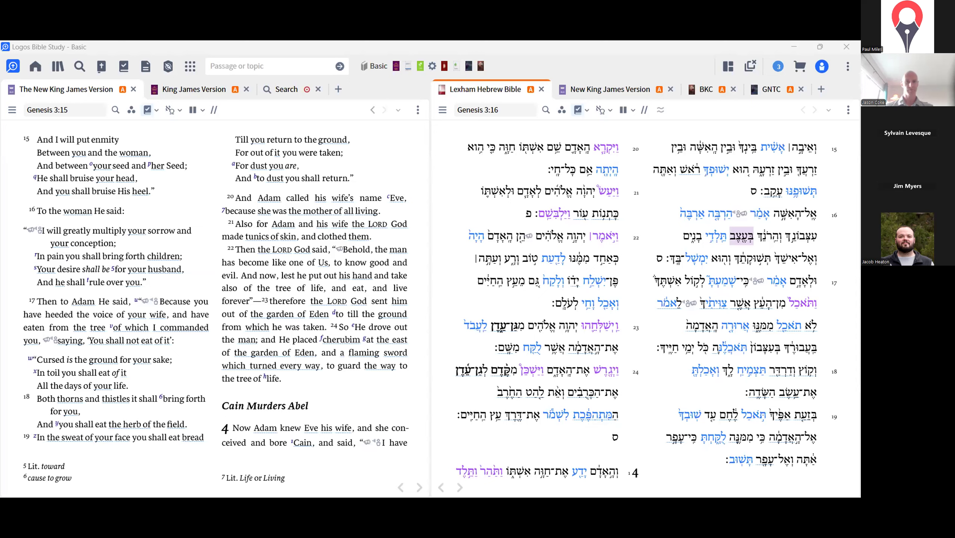
mouse_move(733, 484)
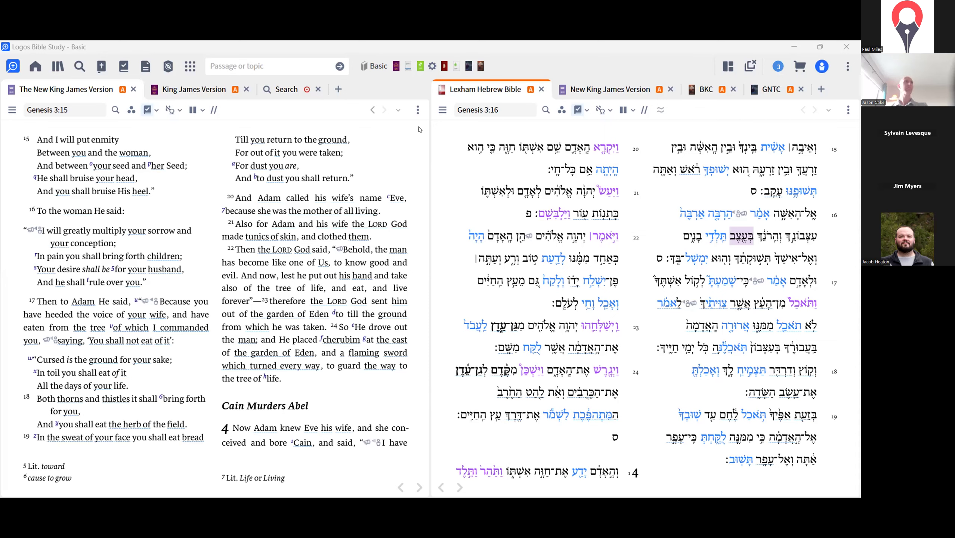
mouse_move(700, 173)
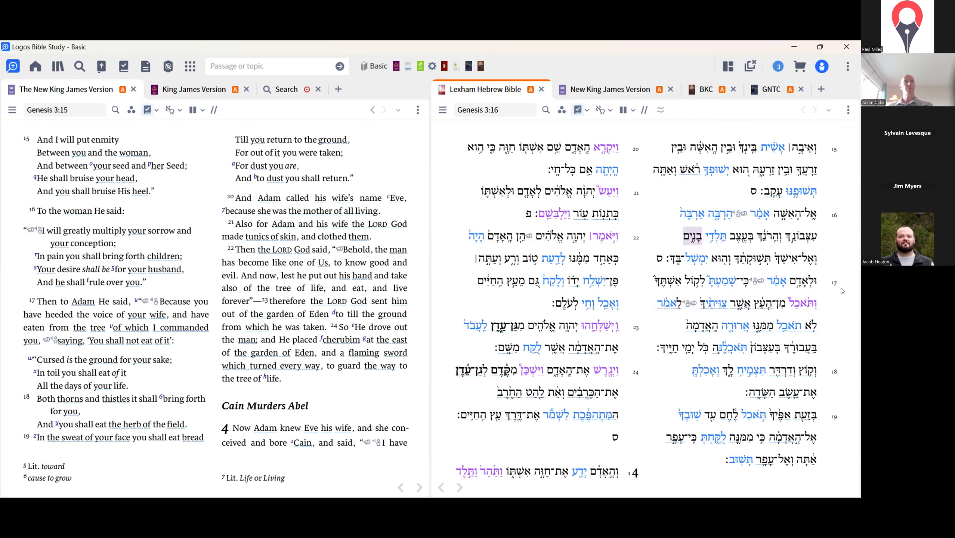
mouse_move(589, 472)
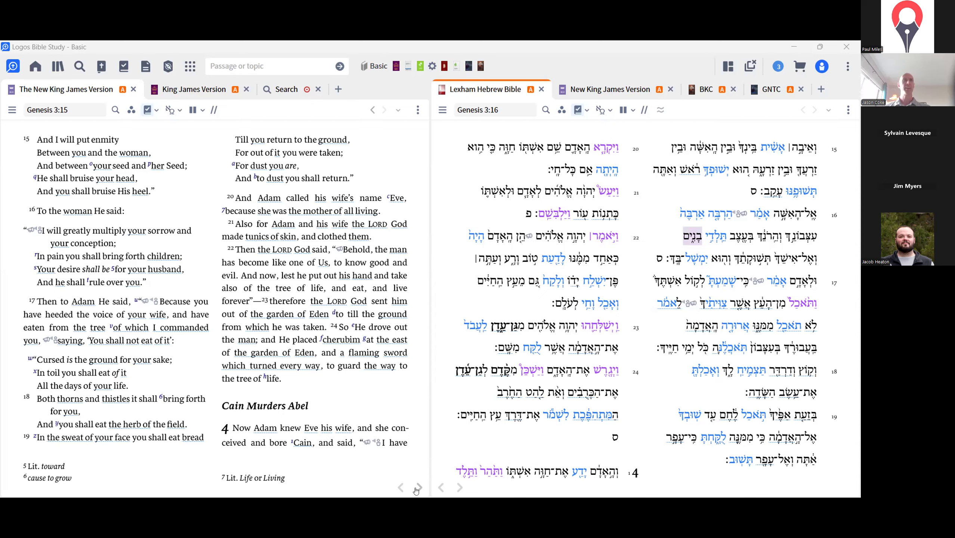
mouse_move(386, 430)
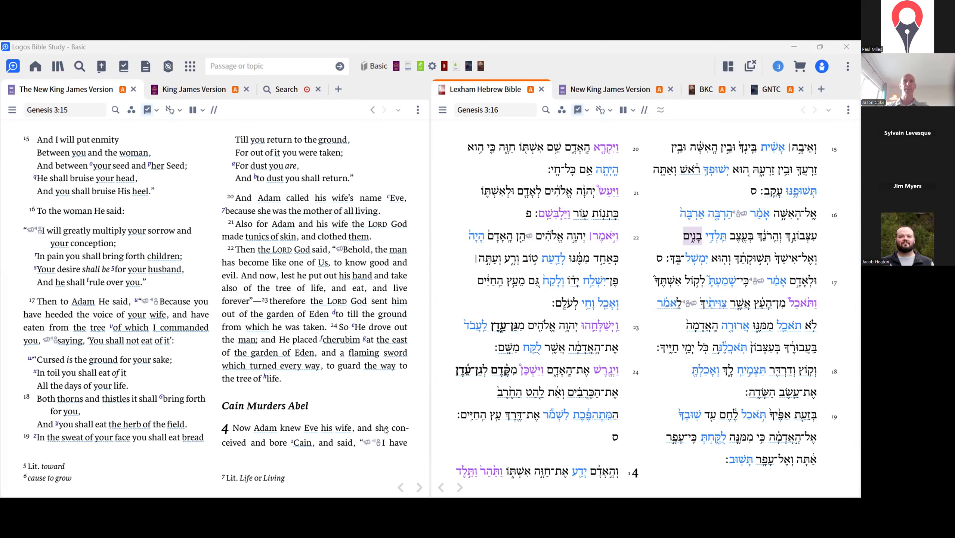
mouse_move(254, 102)
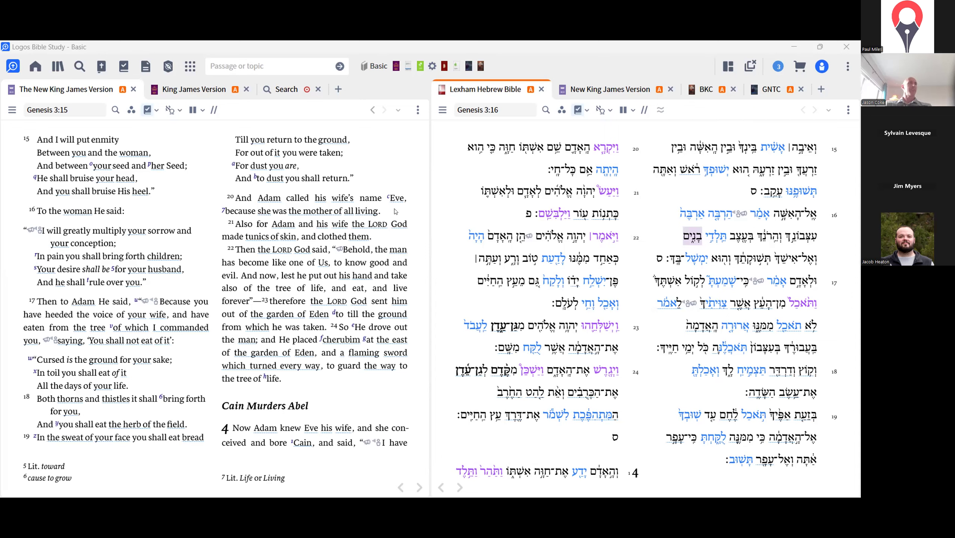
mouse_move(448, 123)
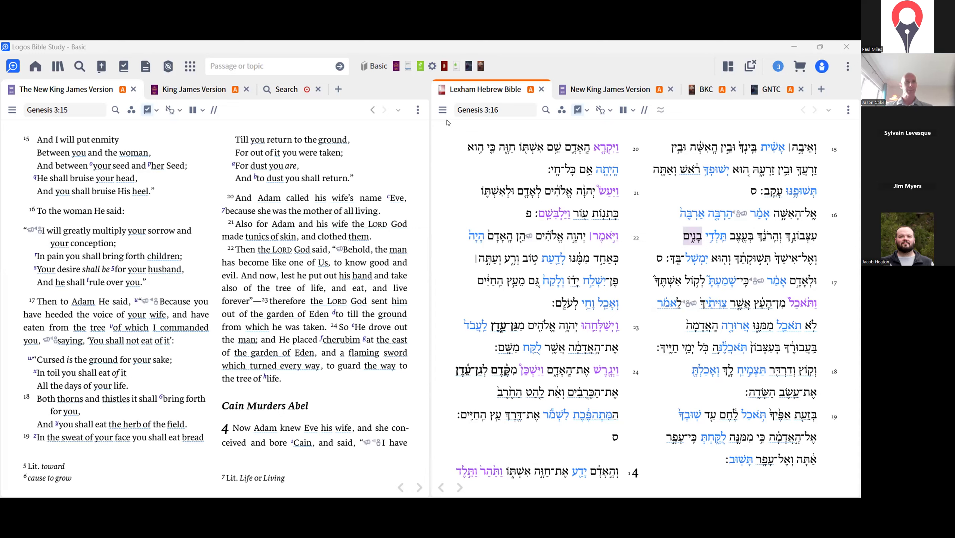
mouse_move(569, 295)
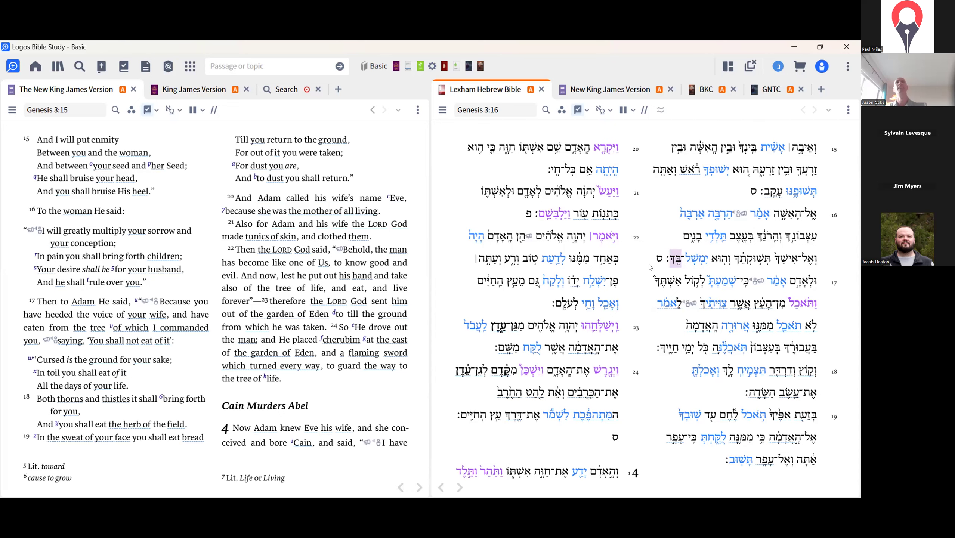
mouse_move(657, 230)
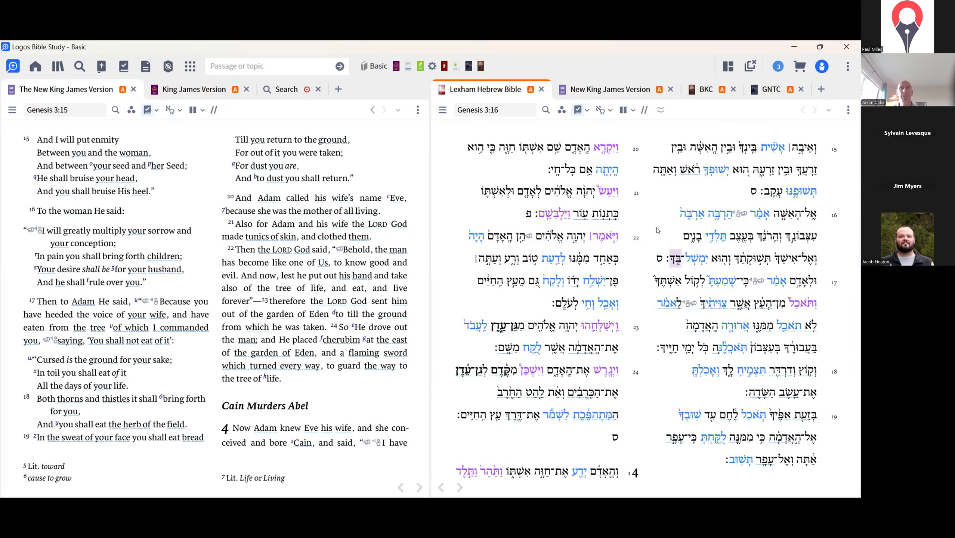
mouse_move(675, 102)
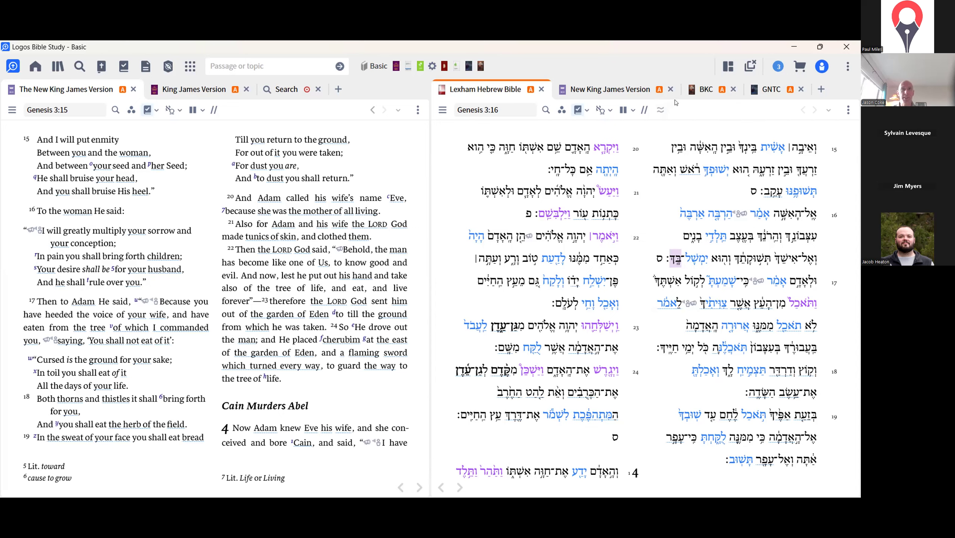
mouse_move(672, 117)
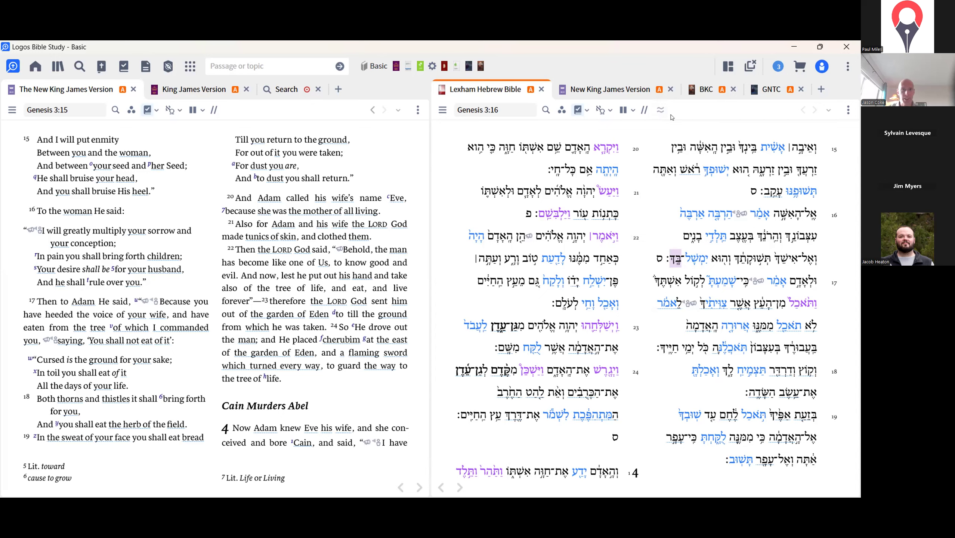
mouse_move(656, 234)
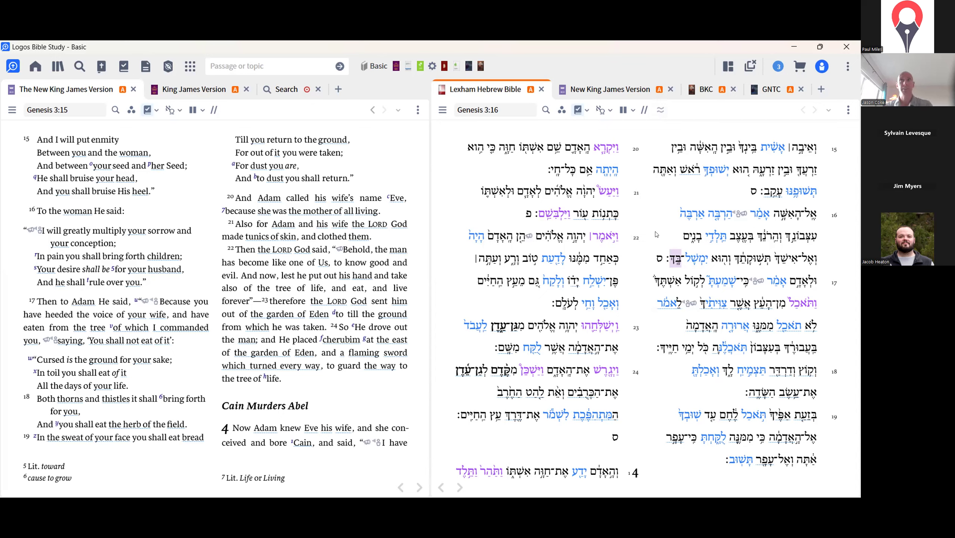
mouse_move(679, 257)
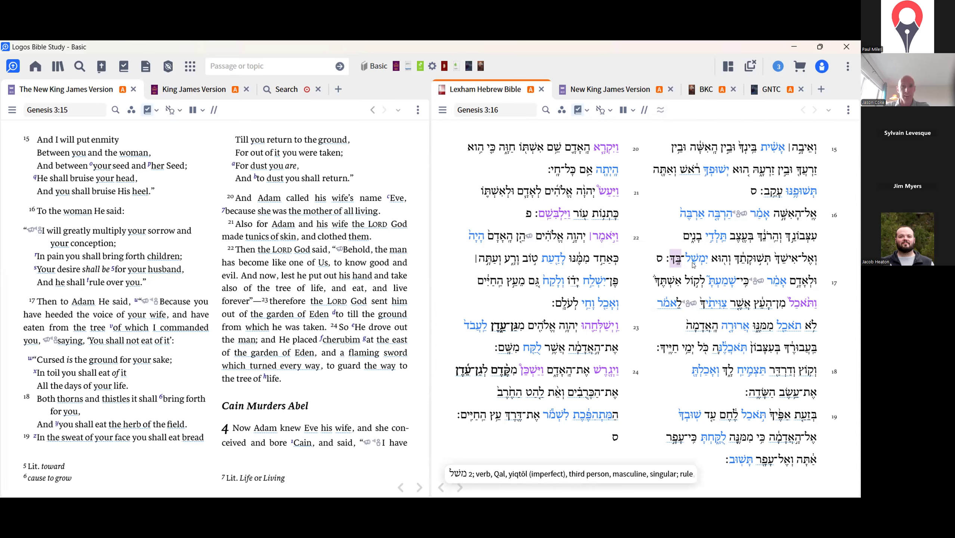
click(697, 258)
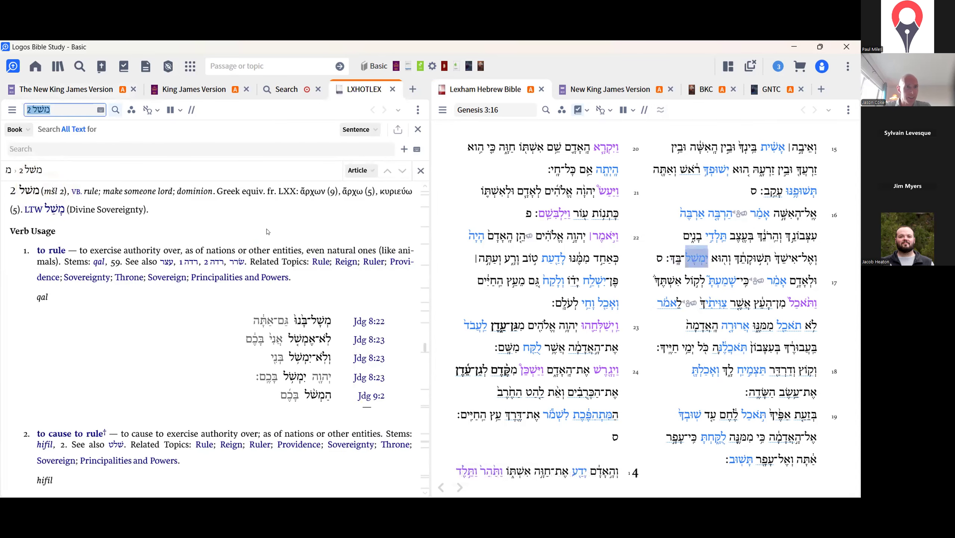
mouse_move(280, 166)
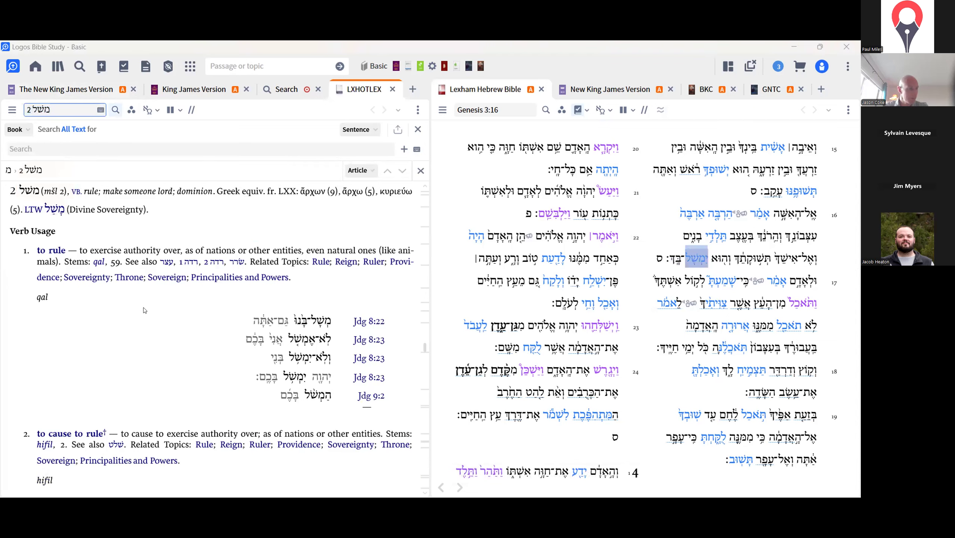
mouse_move(172, 346)
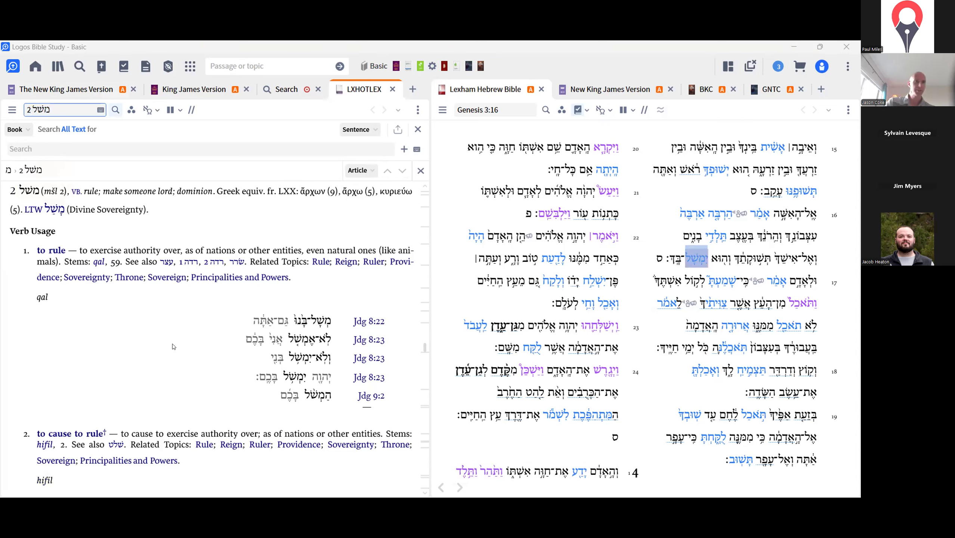
mouse_move(129, 277)
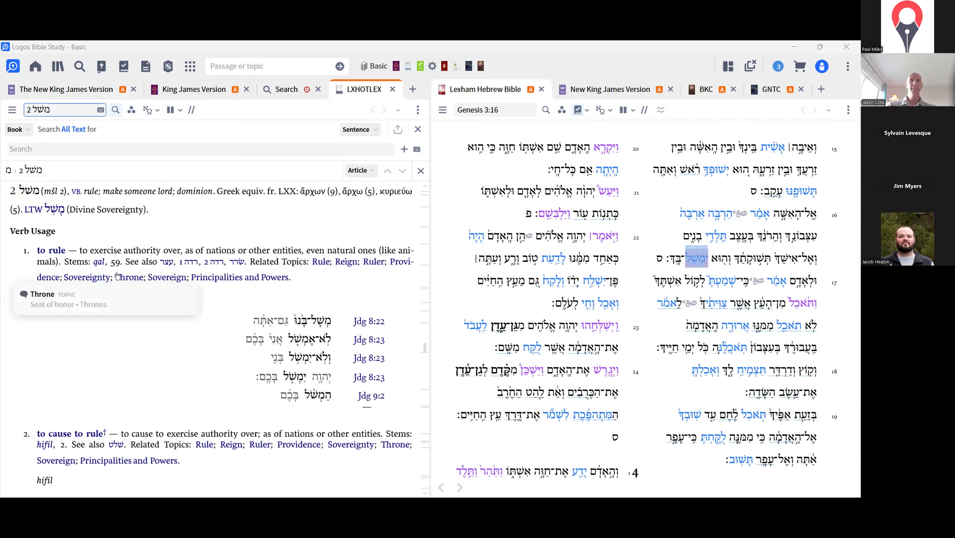
mouse_move(198, 227)
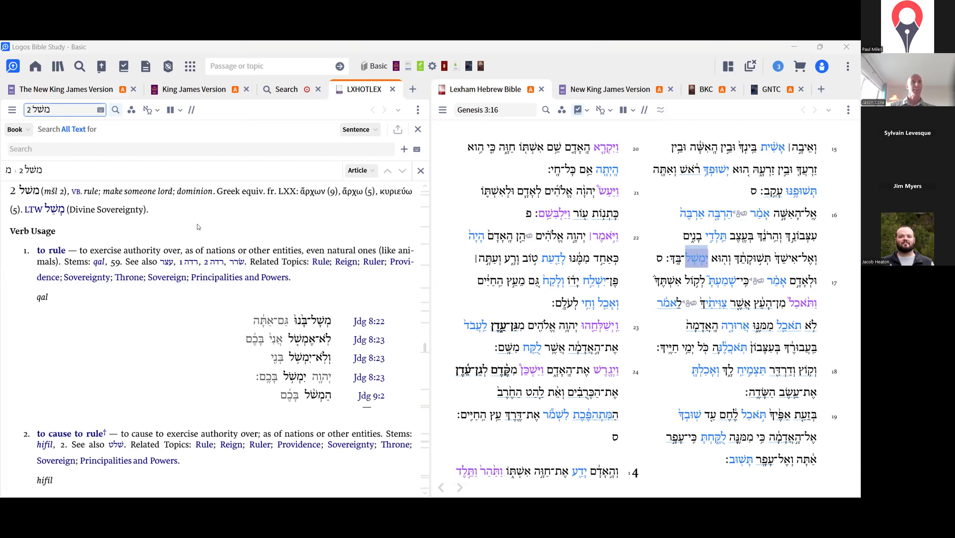
scroll(down, 3)
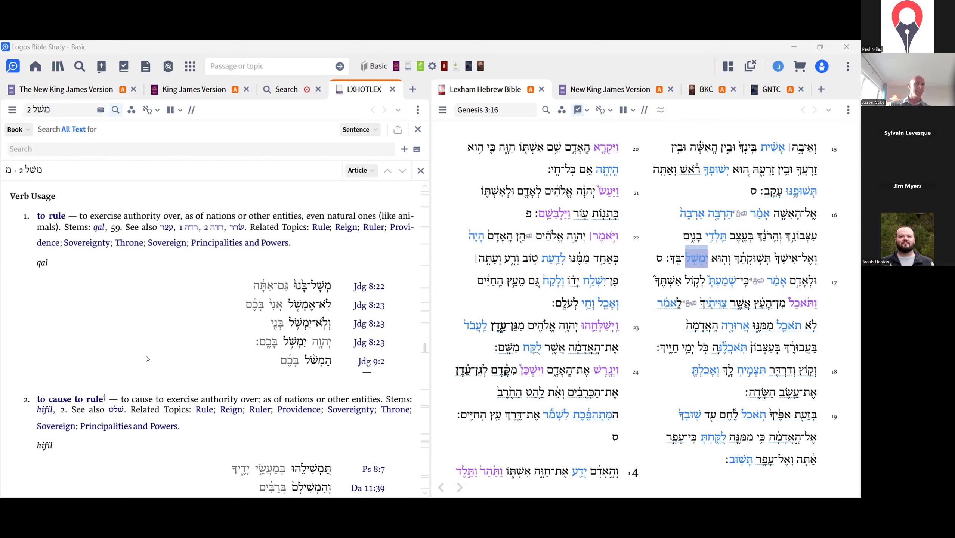
mouse_move(157, 355)
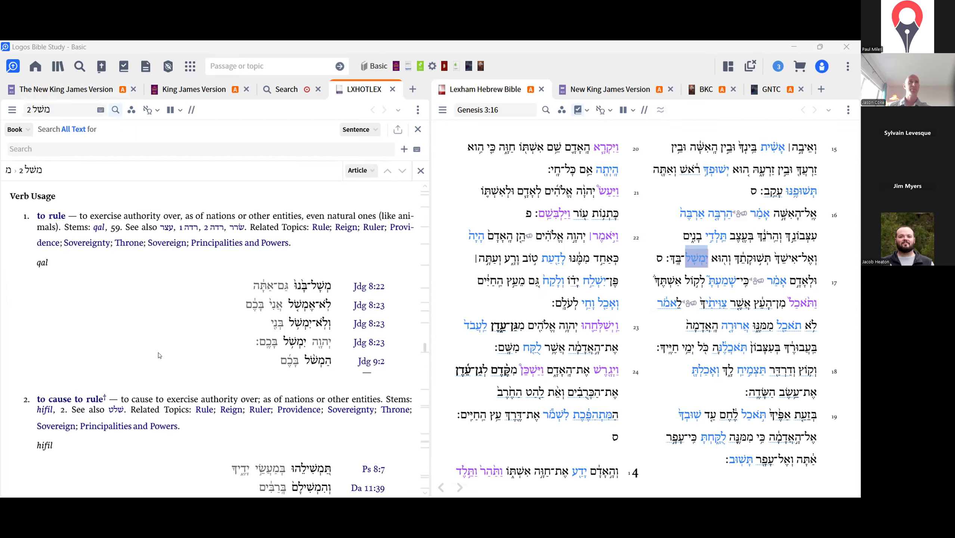
scroll(down, 3)
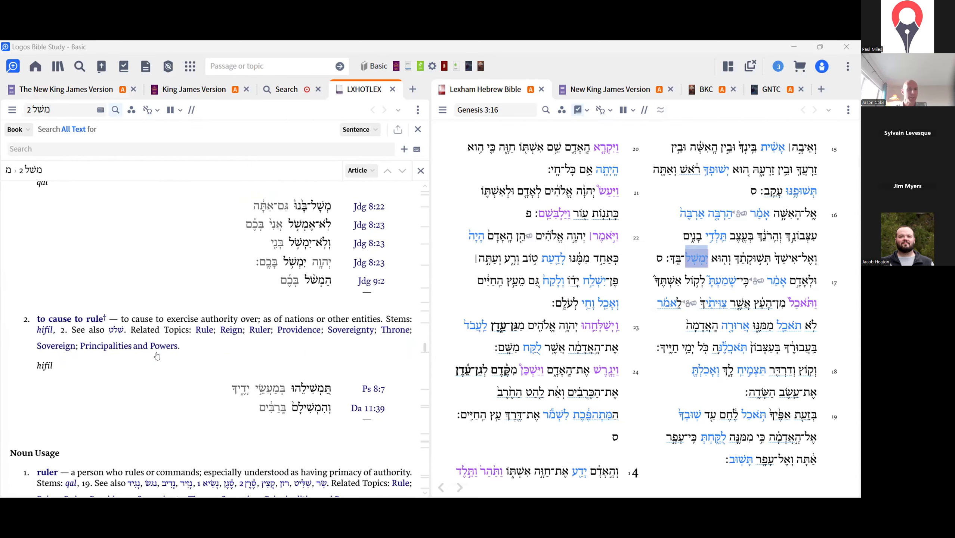
mouse_move(203, 404)
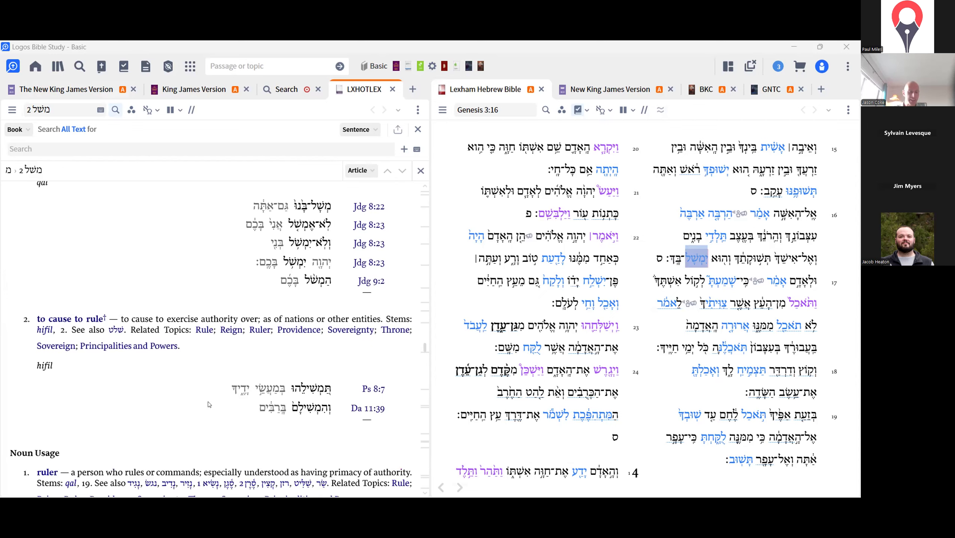
mouse_move(187, 416)
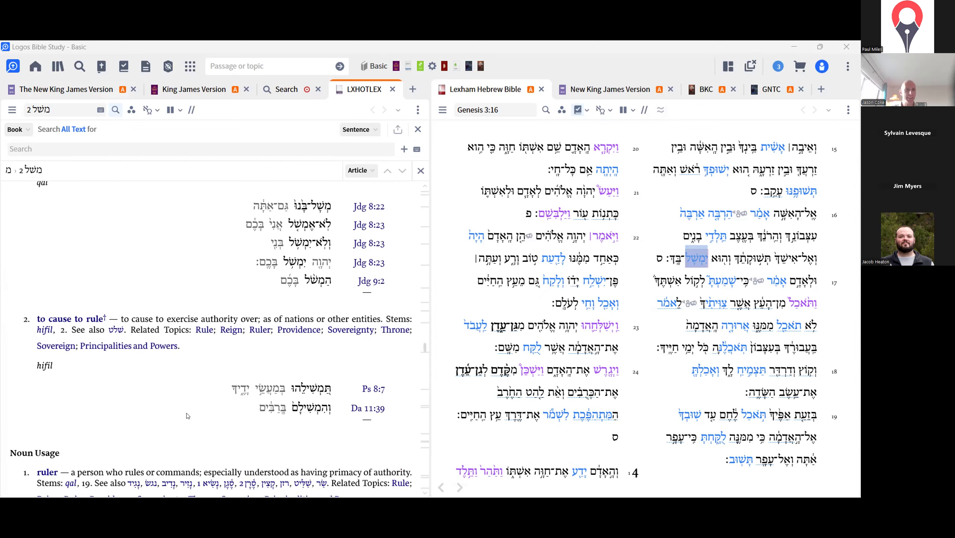
scroll(down, 3)
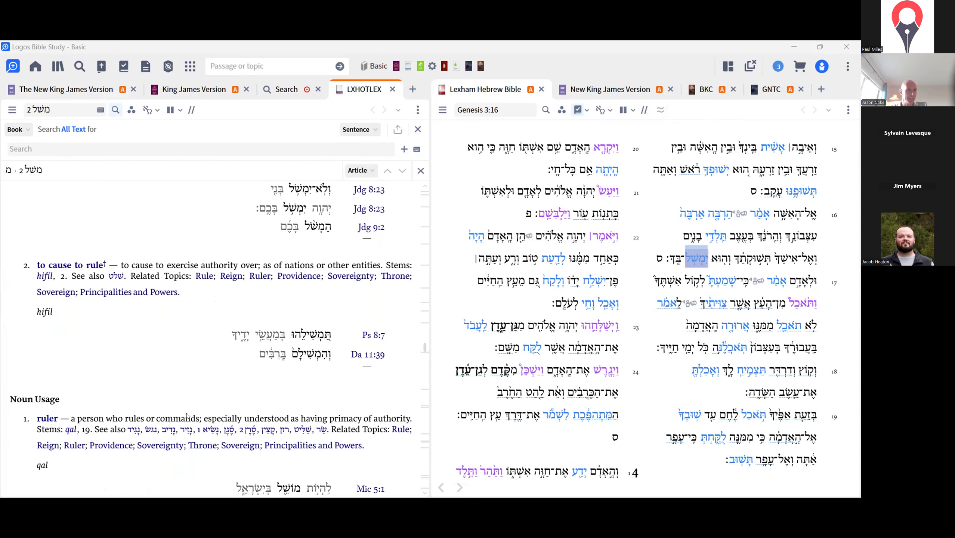
scroll(down, 3)
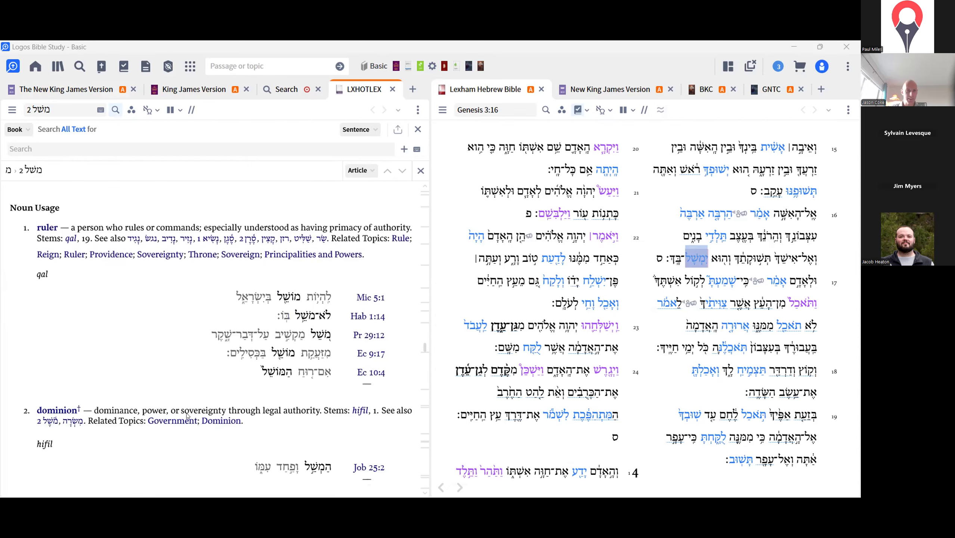
scroll(down, 3)
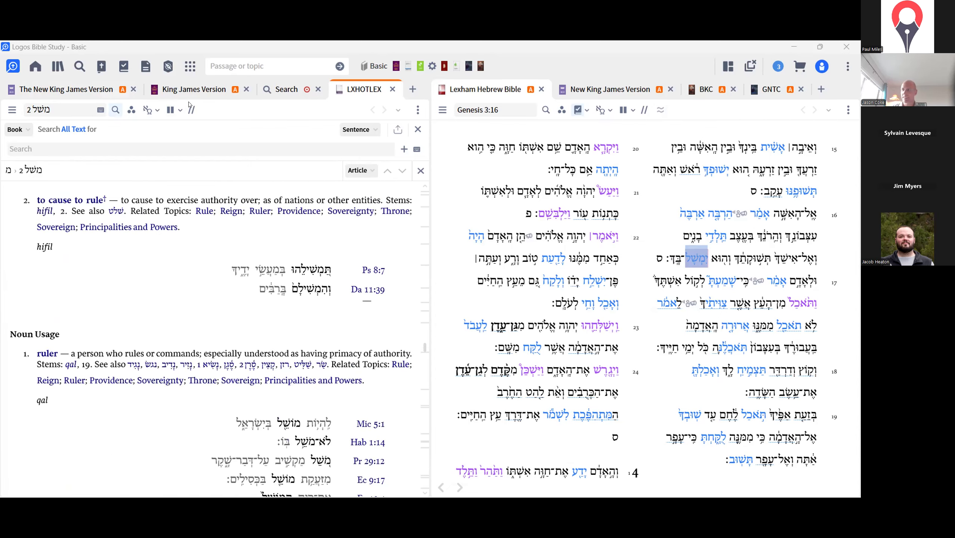
mouse_move(175, 110)
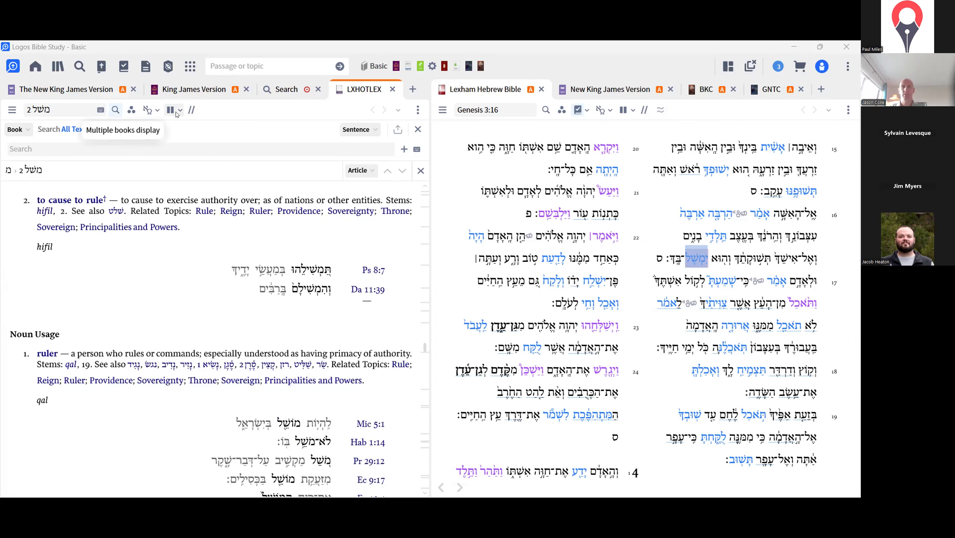
mouse_move(190, 110)
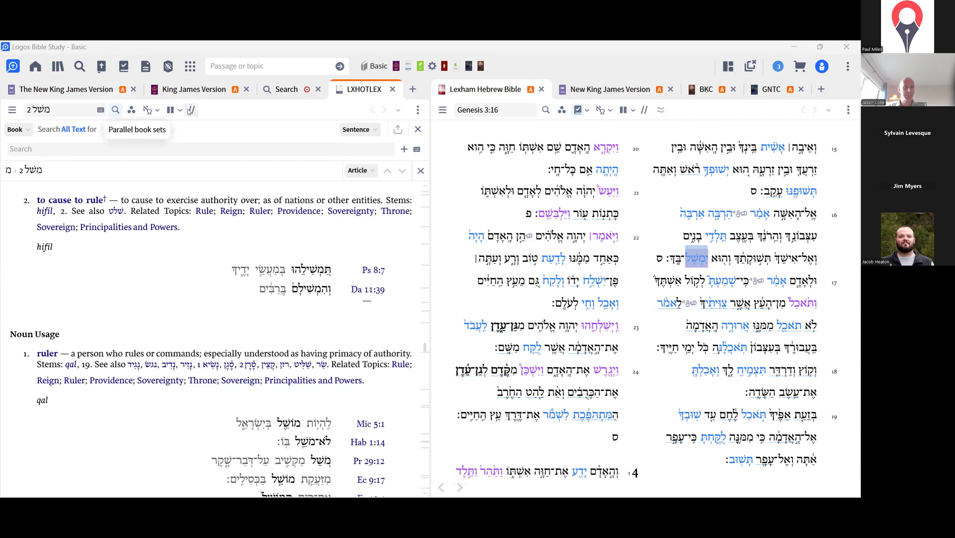
Step: Open משל 2 in the AnLexHeb lexicon via Parallel book sets and scroll its entry
click(130, 110)
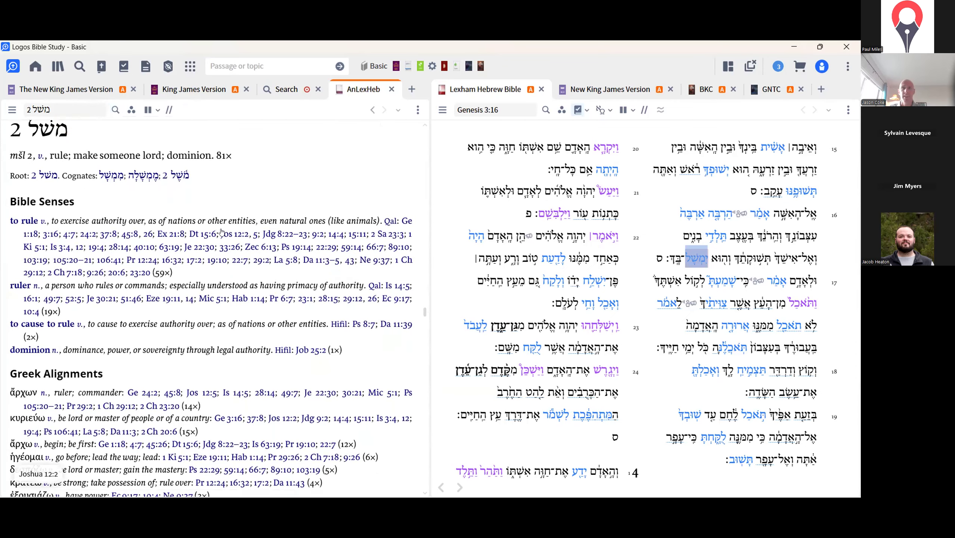
scroll(down, 3)
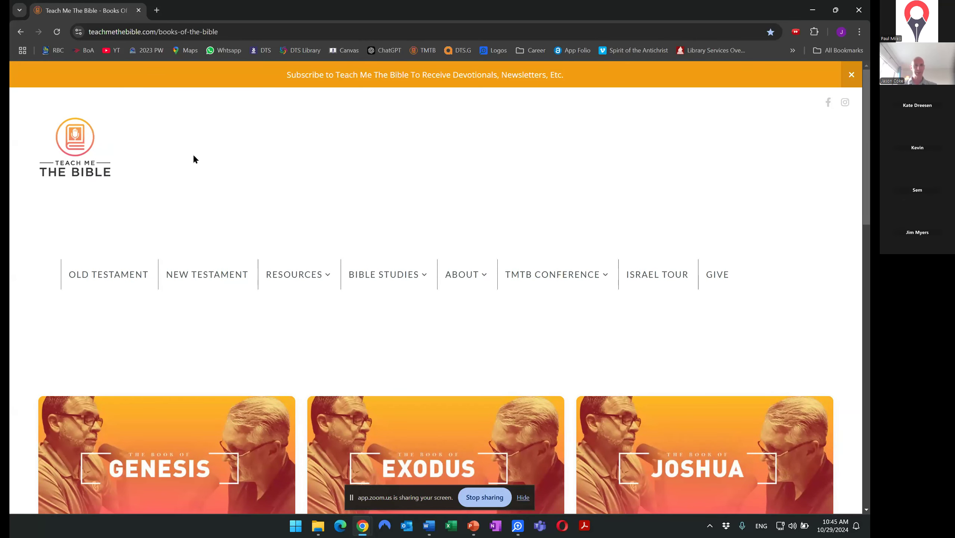
mouse_move(252, 187)
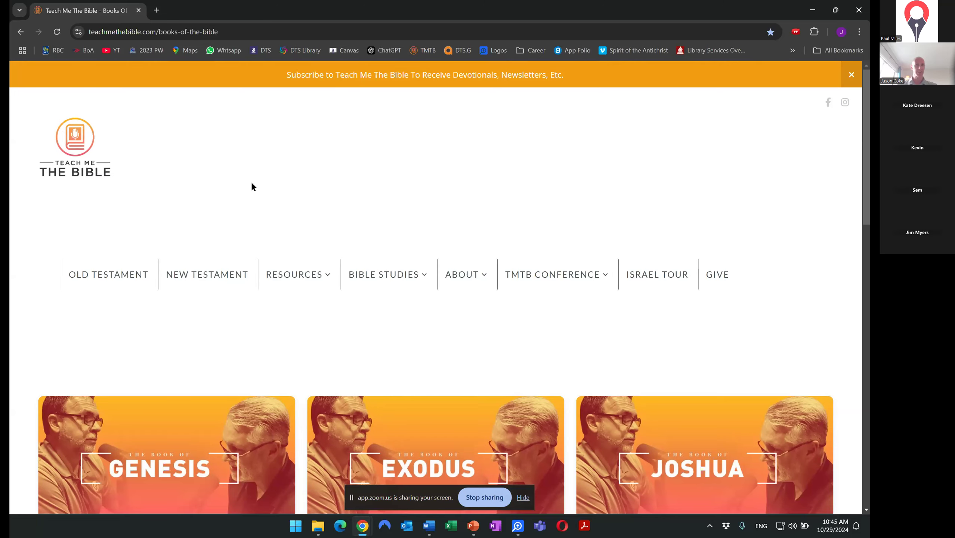
Step: Go to Books & Articles from the Resources menu and scroll through the articles
click(295, 274)
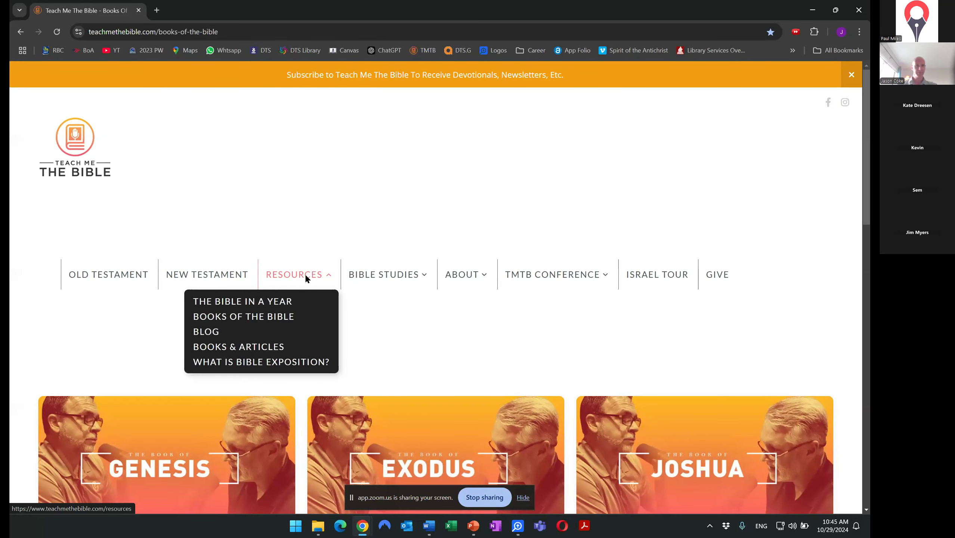
mouse_move(238, 346)
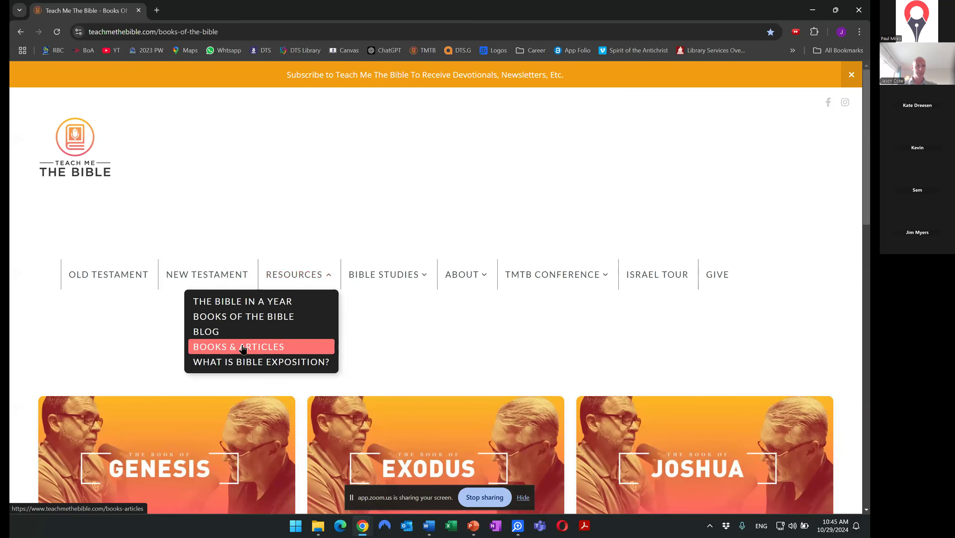
click(238, 346)
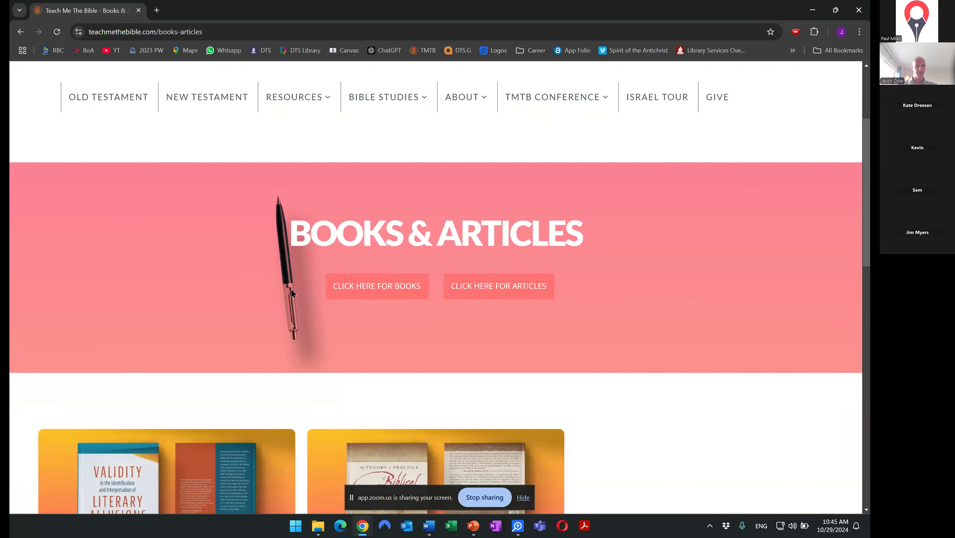
scroll(down, 3)
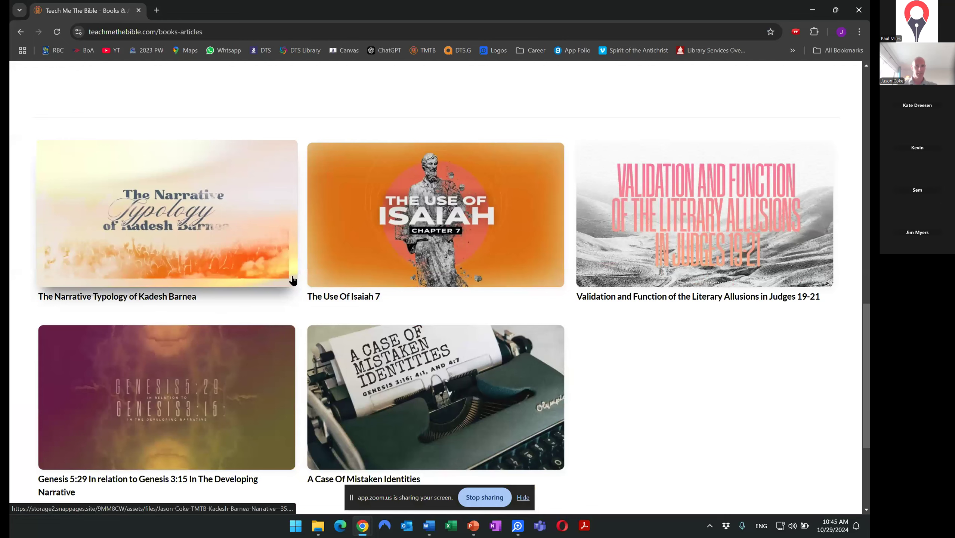
scroll(down, 3)
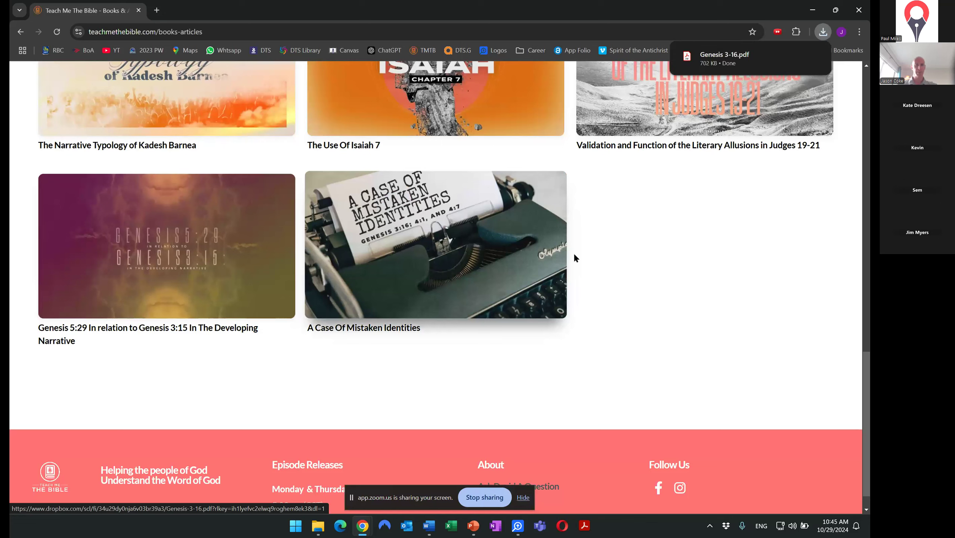
mouse_move(652, 297)
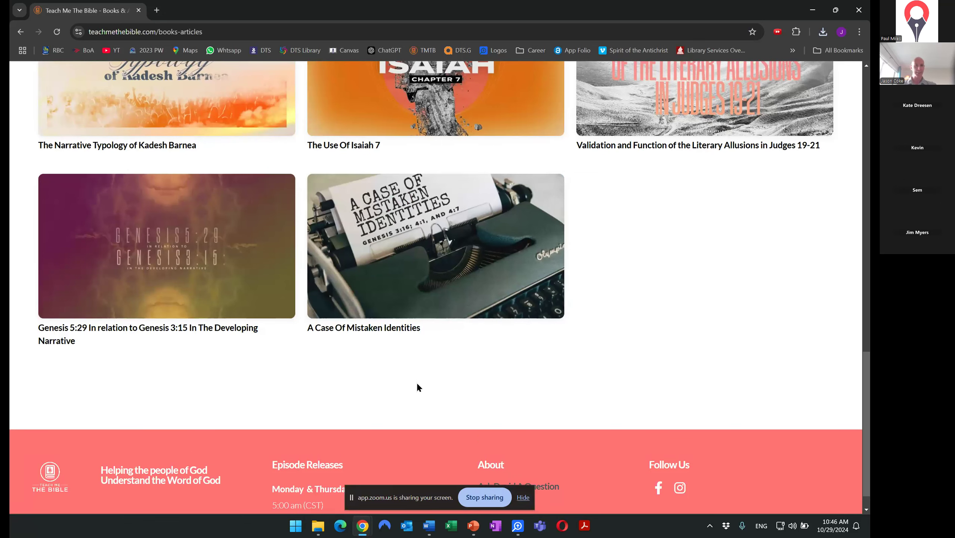
mouse_move(458, 401)
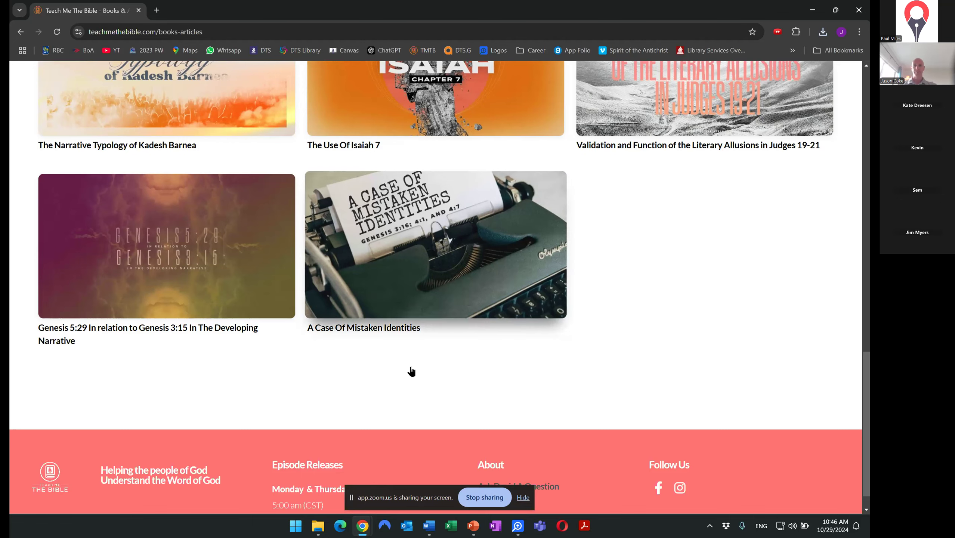
scroll(up, 3)
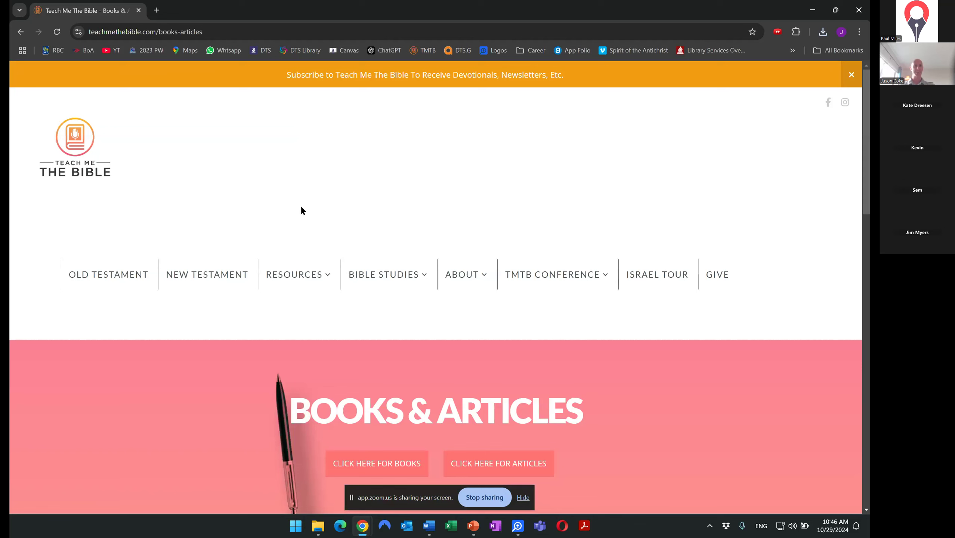
mouse_move(315, 210)
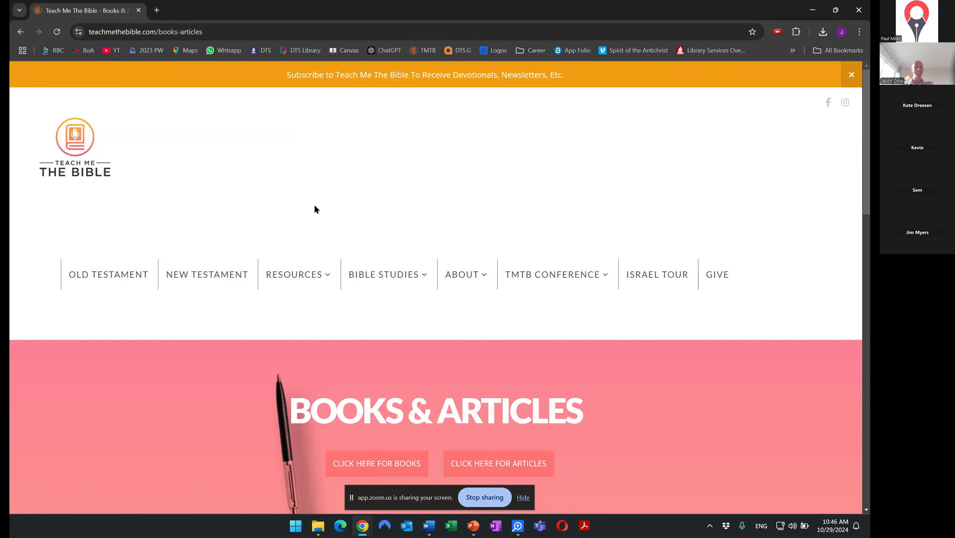